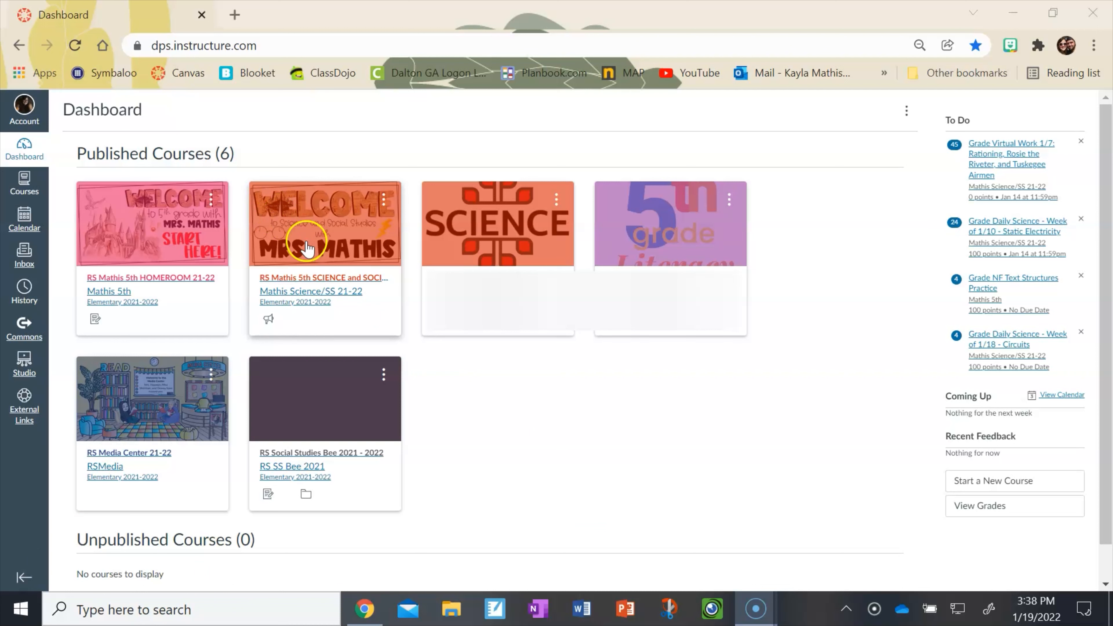
mouse_move(249, 237)
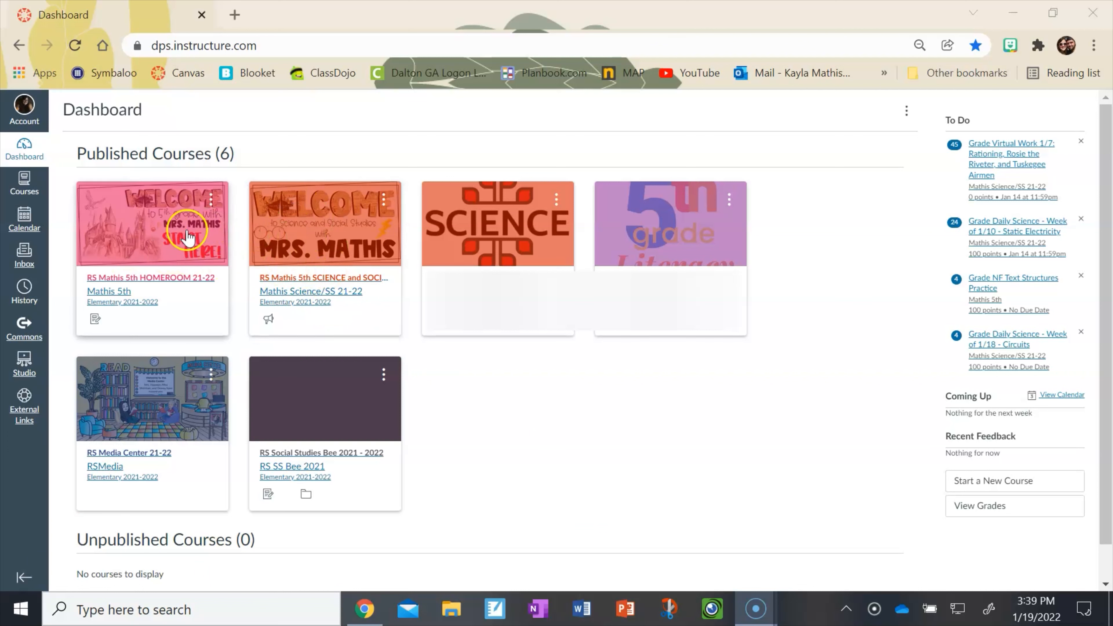
mouse_move(126, 215)
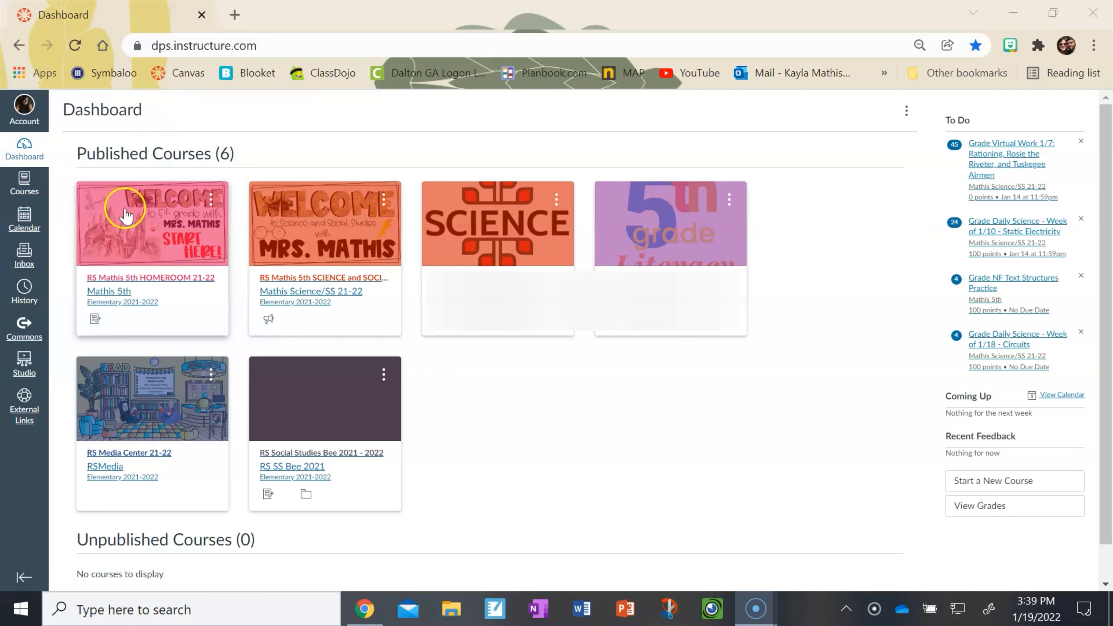
mouse_move(304, 244)
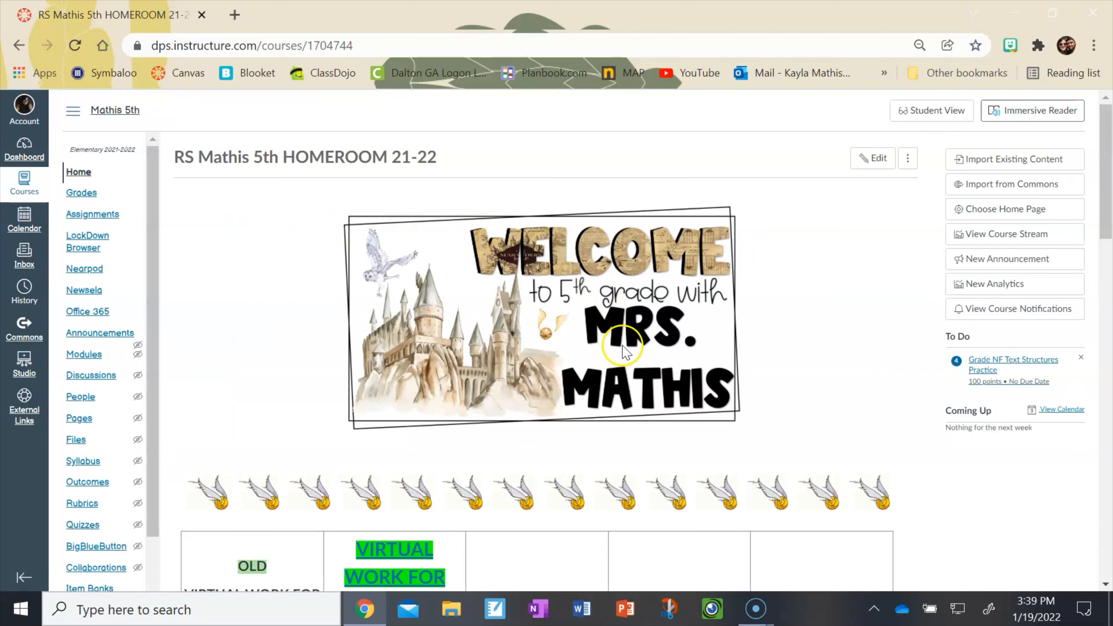
Scroll down the homeroom home page to the virtual work links and At Home Assignments section.
scroll(down, 3)
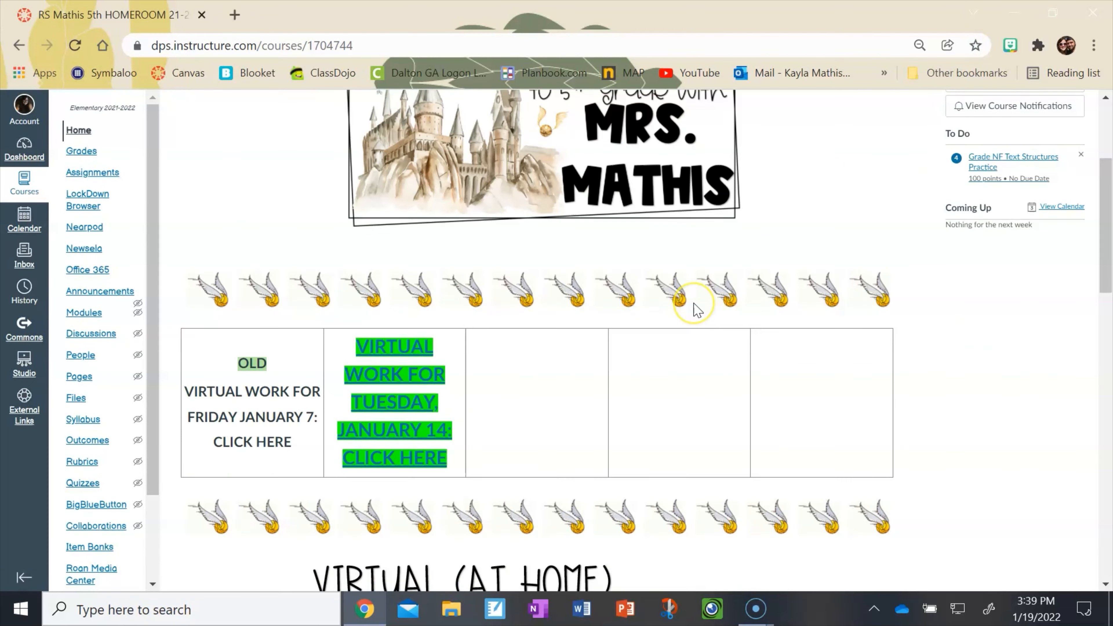
scroll(down, 3)
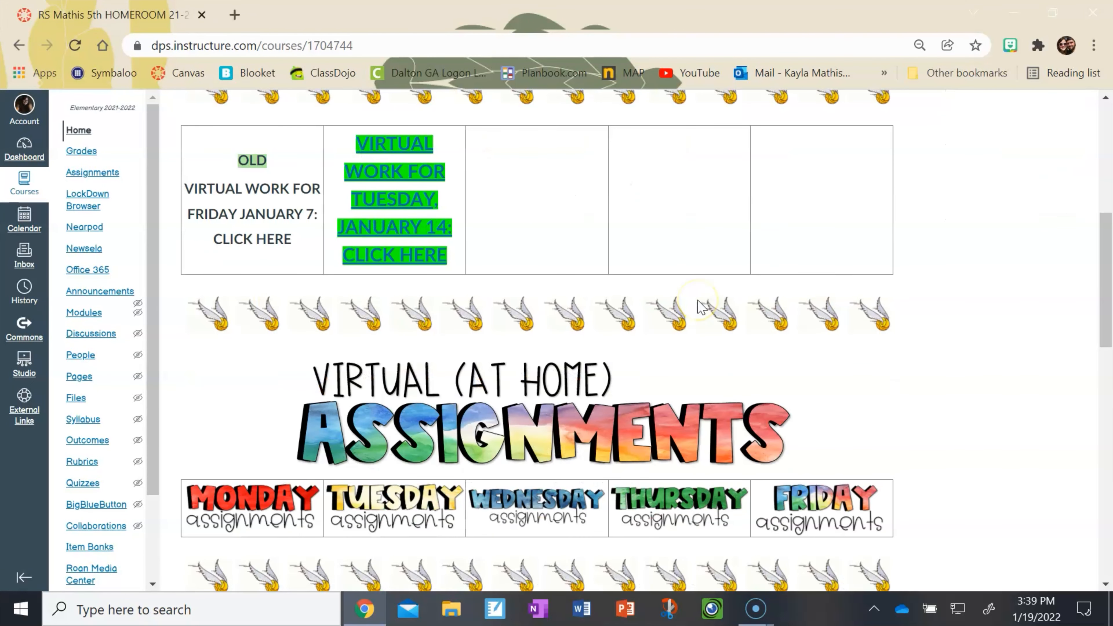
mouse_move(543, 553)
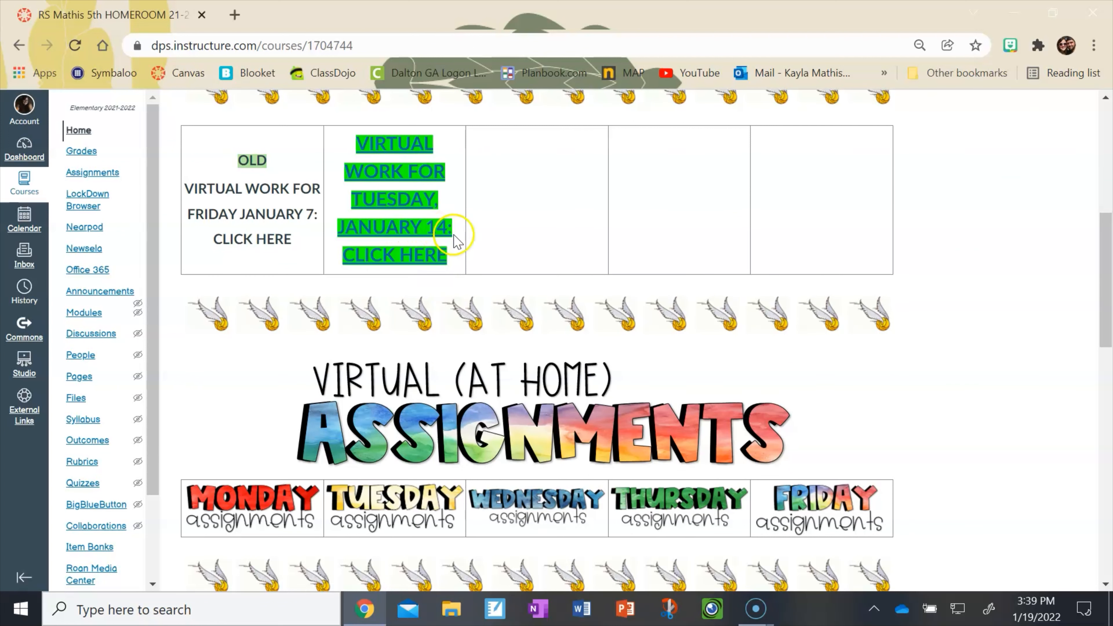
mouse_move(447, 234)
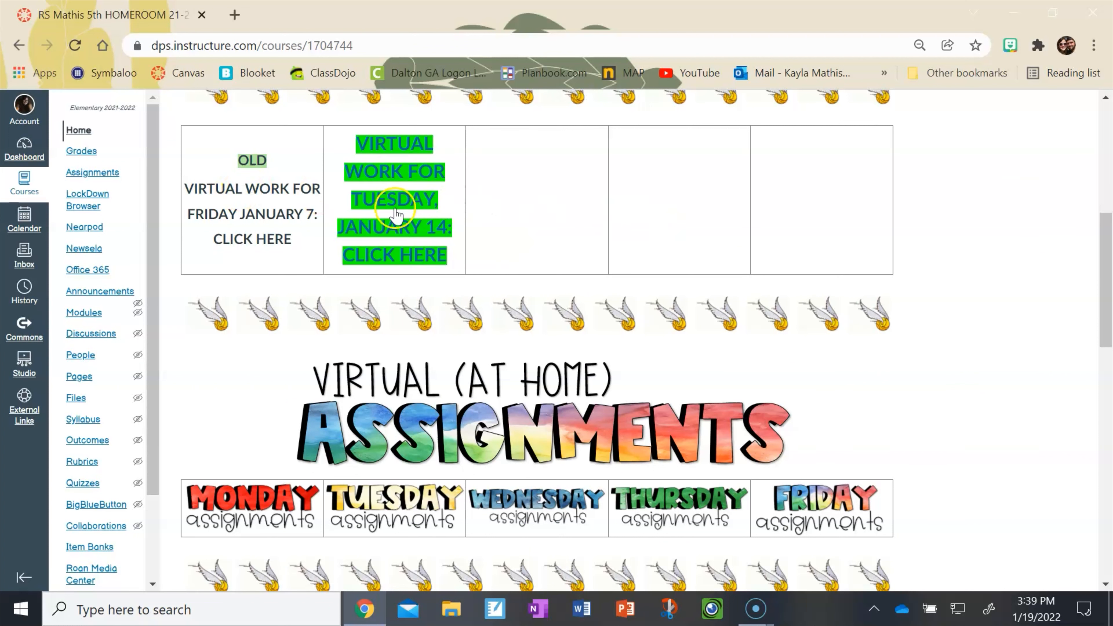
mouse_move(431, 244)
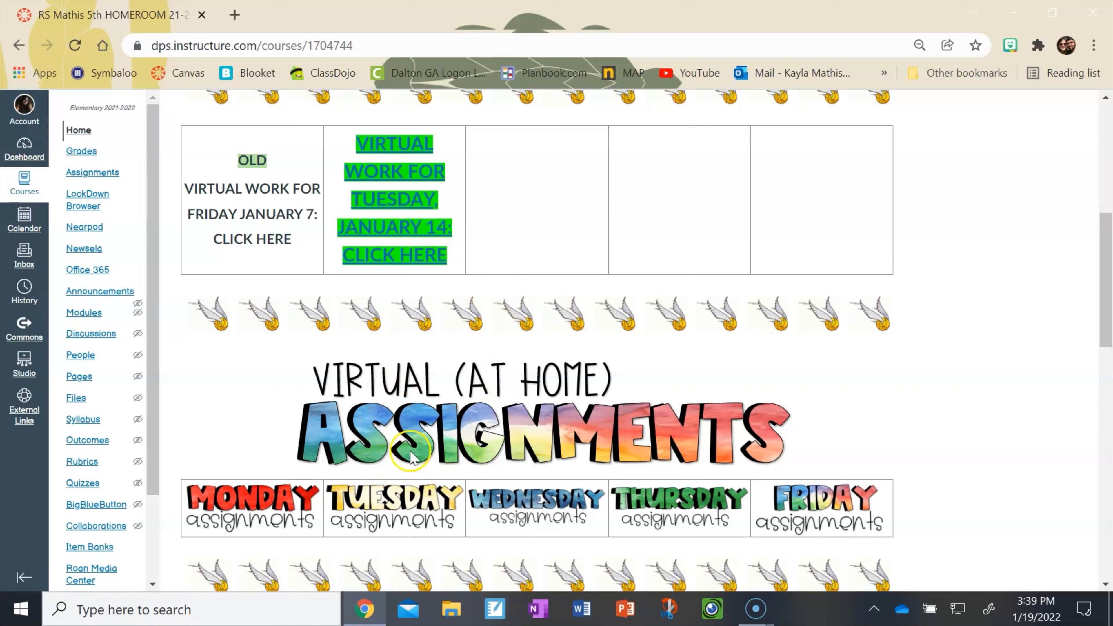
mouse_move(635, 512)
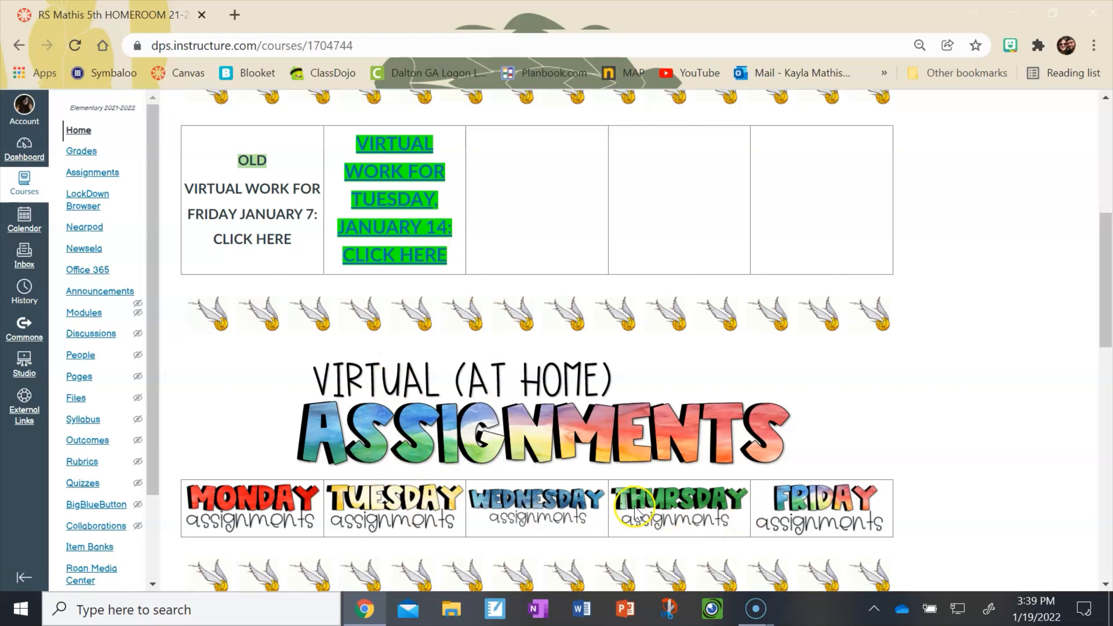
mouse_move(812, 503)
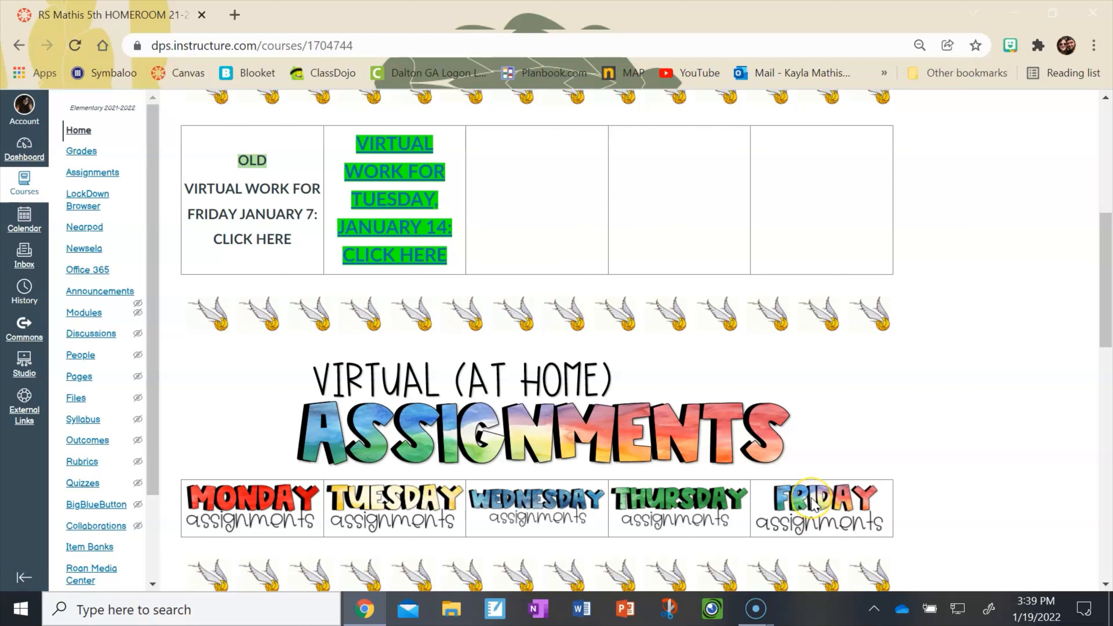
mouse_move(262, 515)
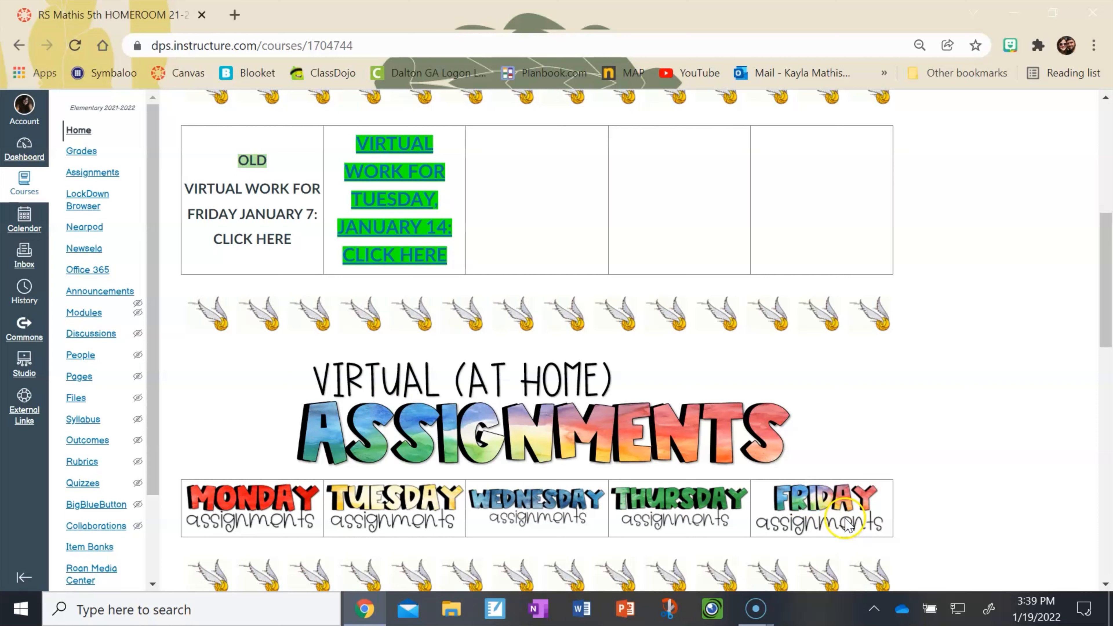
mouse_move(359, 284)
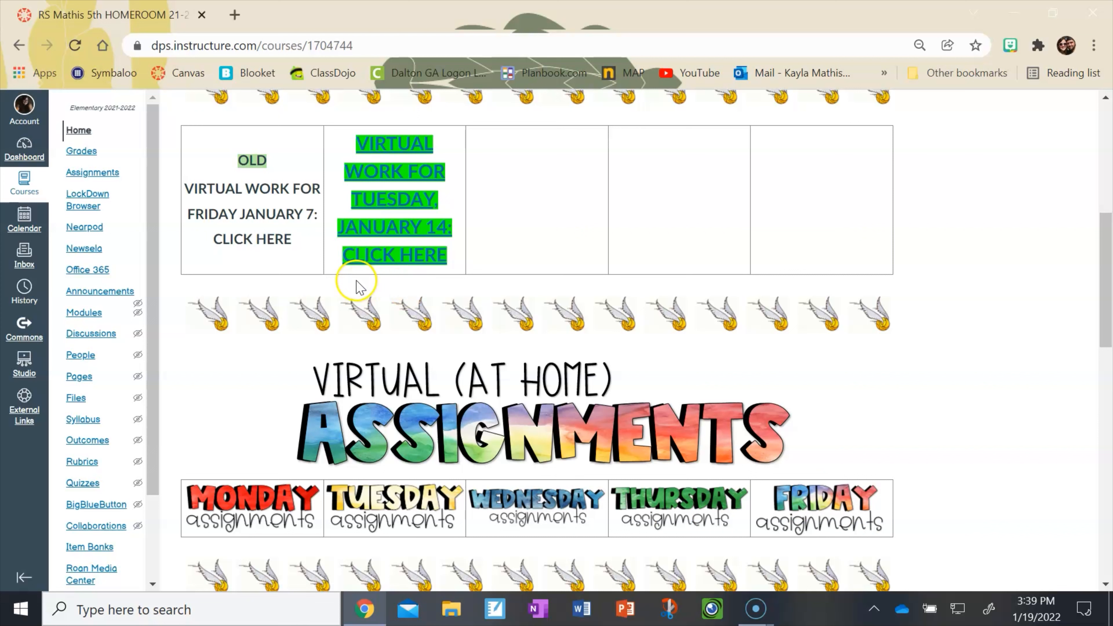
mouse_move(429, 242)
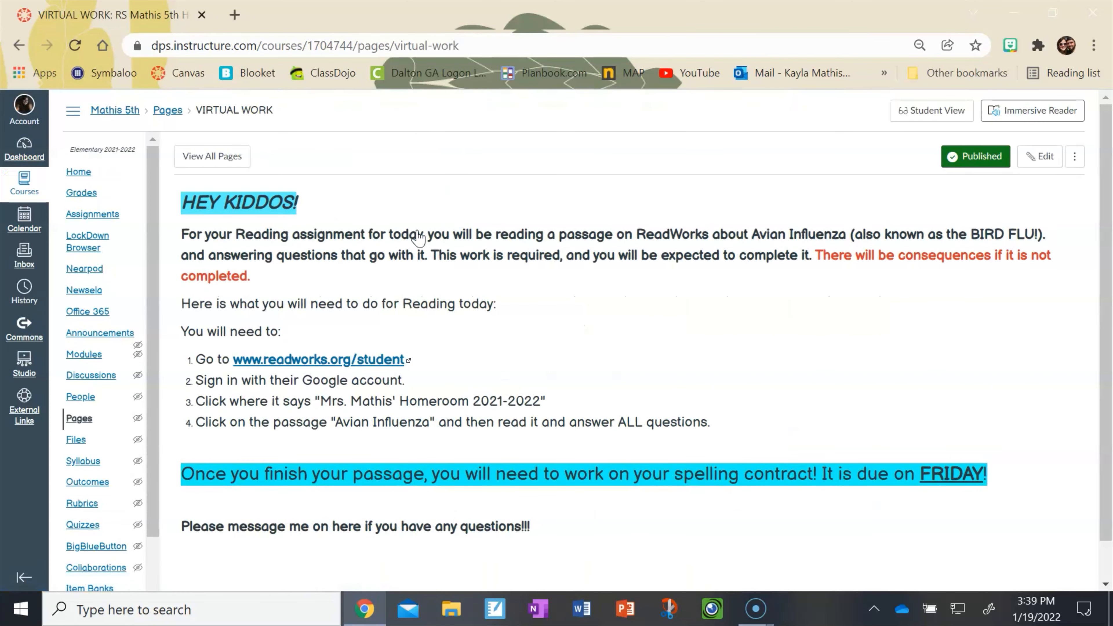
mouse_move(443, 334)
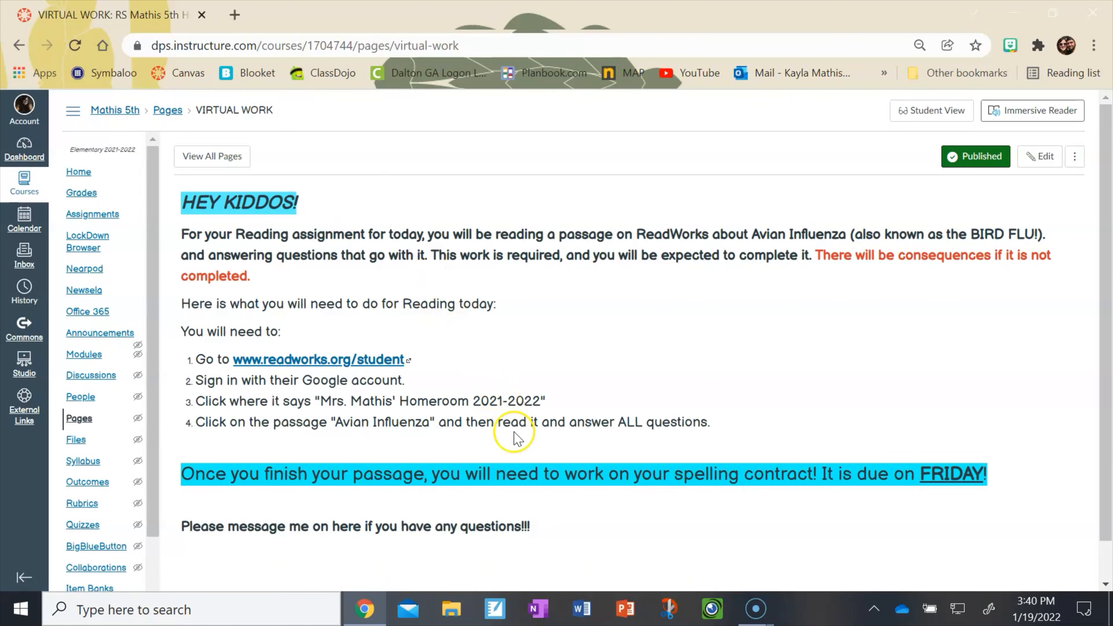
mouse_move(557, 541)
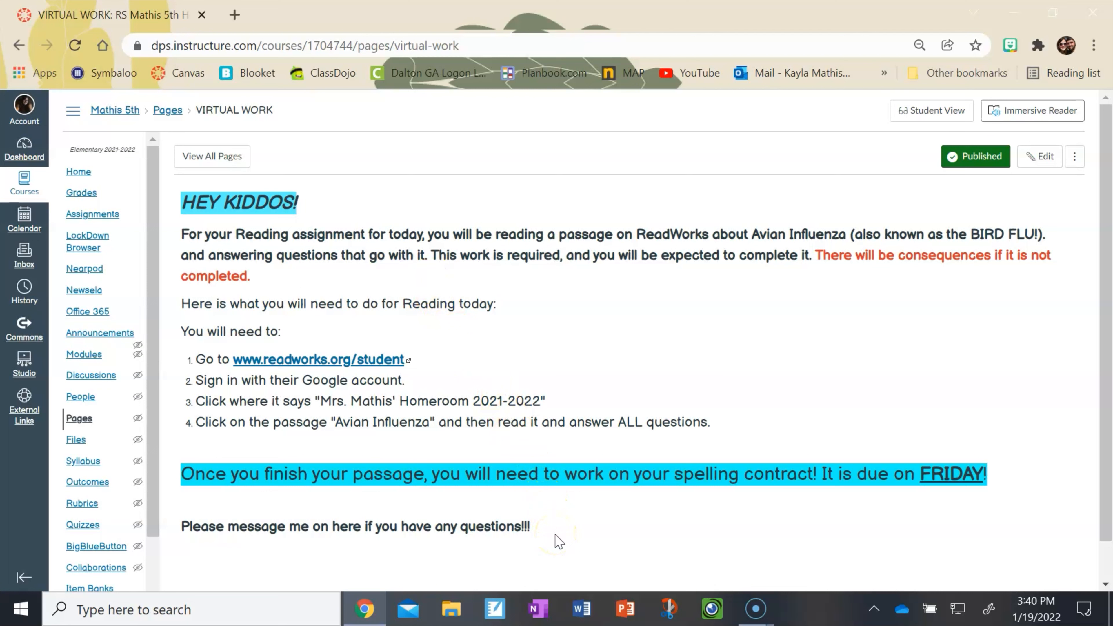
mouse_move(557, 539)
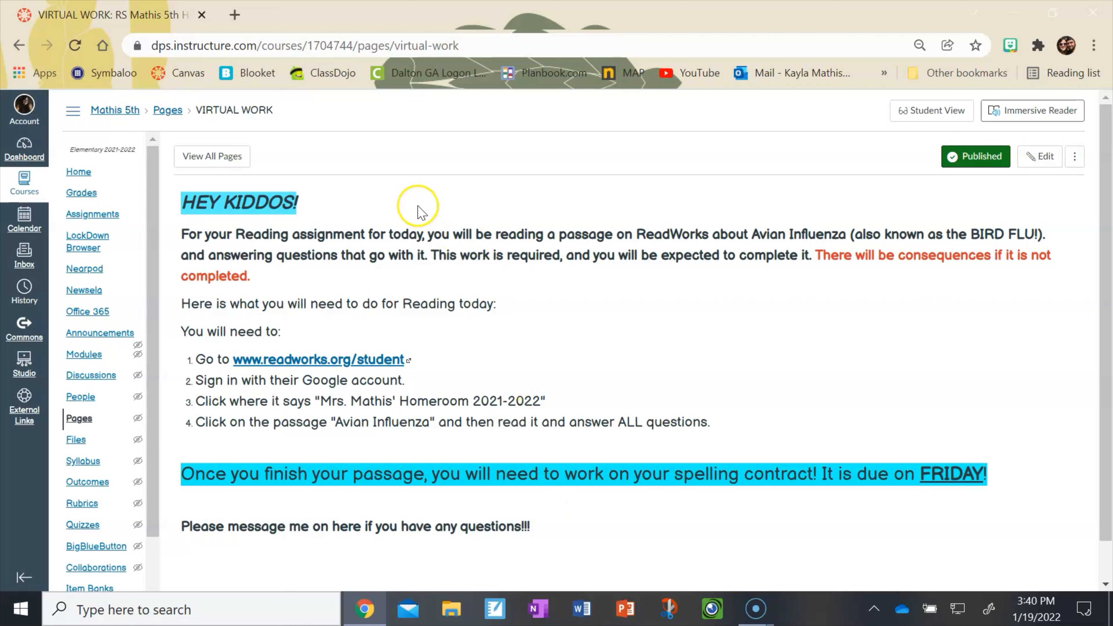
mouse_move(740, 274)
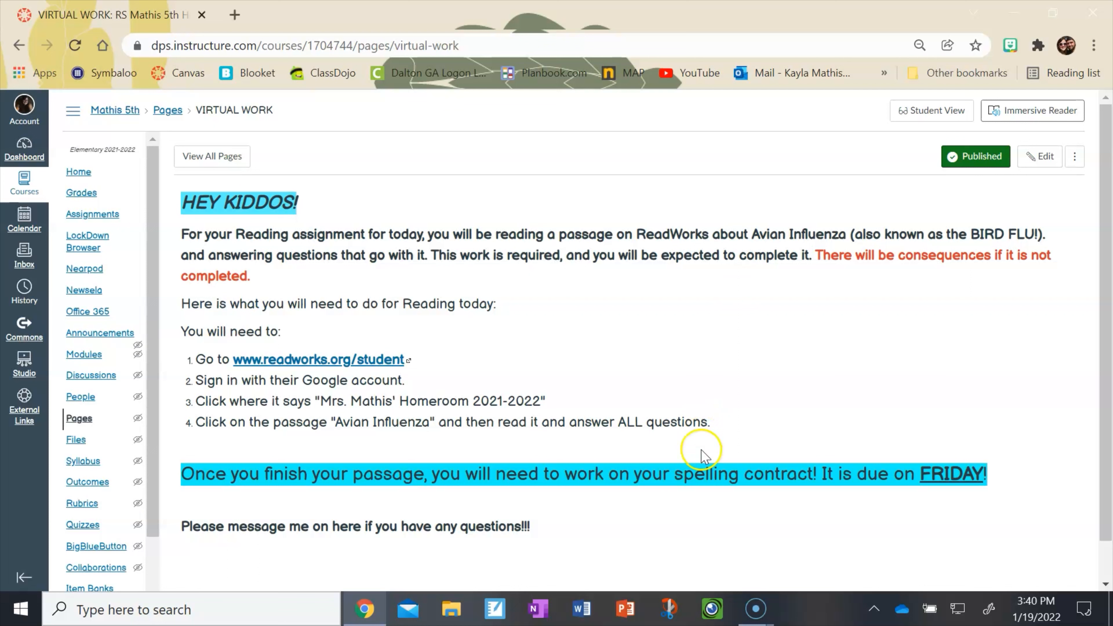
mouse_move(875, 410)
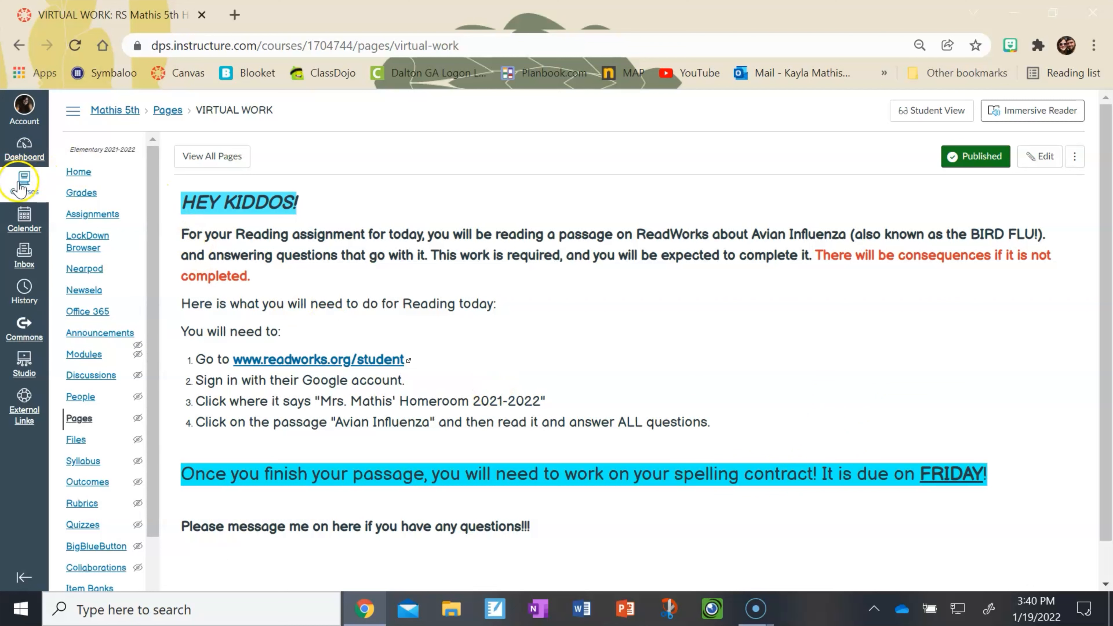
click(23, 181)
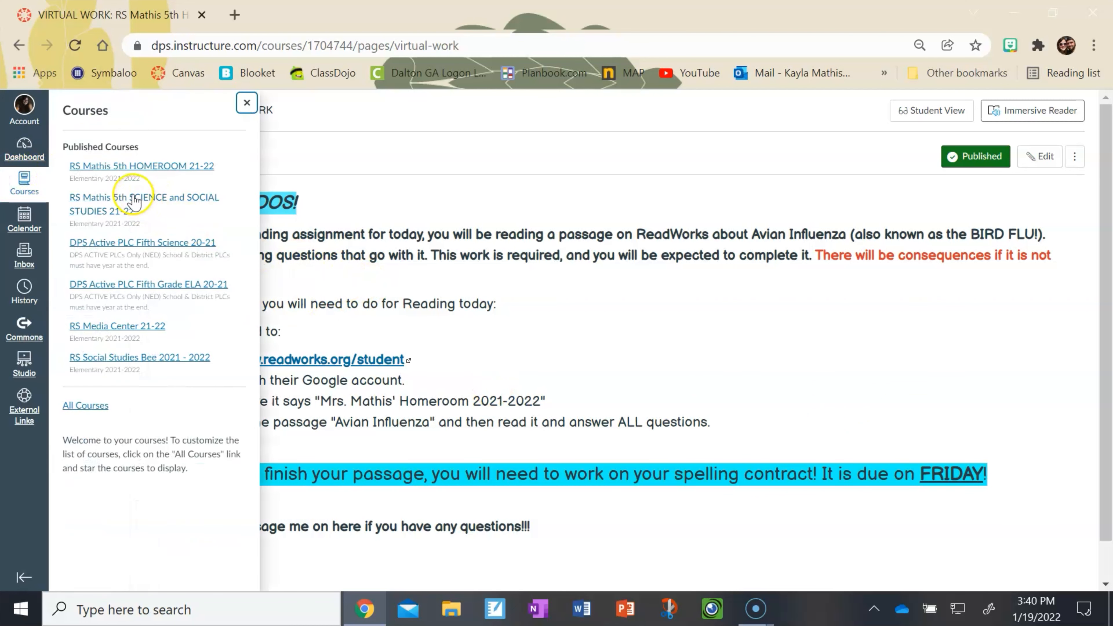
click(144, 204)
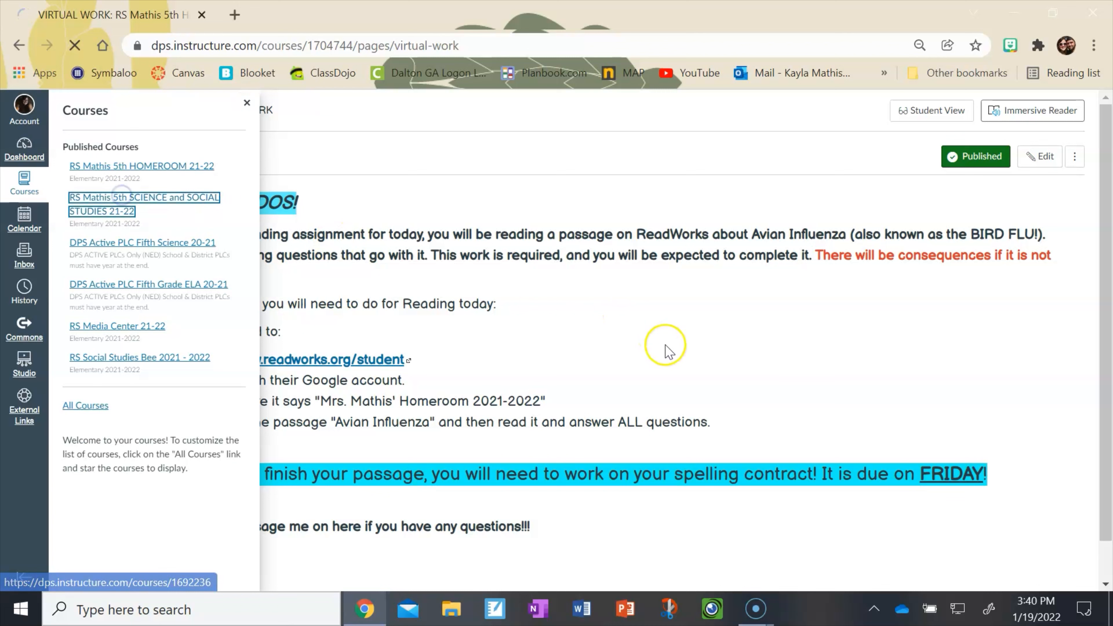
click(144, 204)
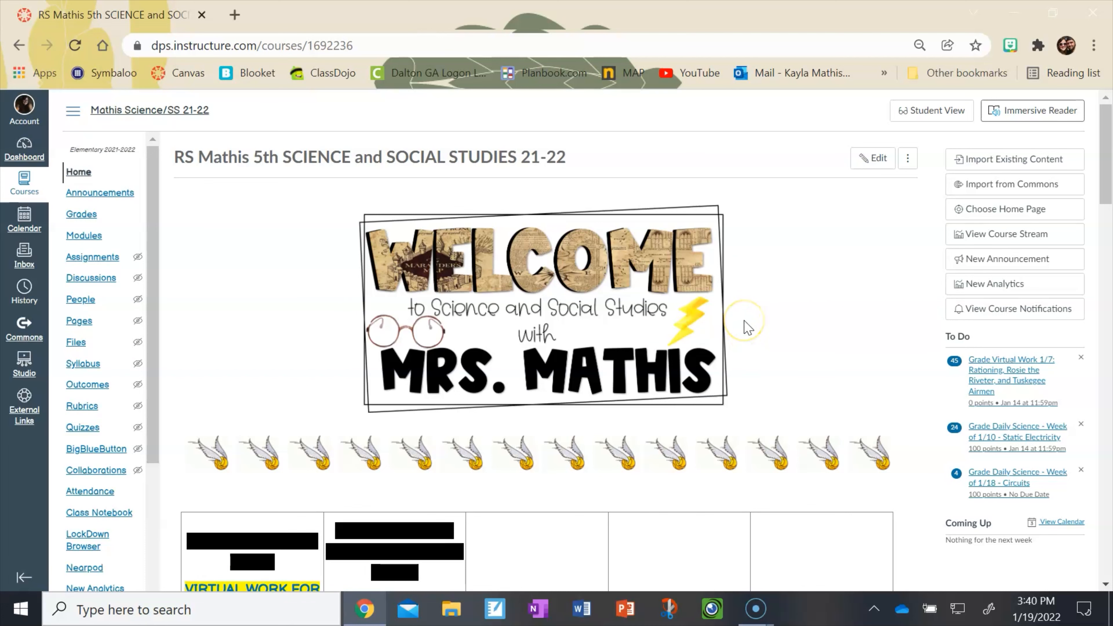
scroll(down, 3)
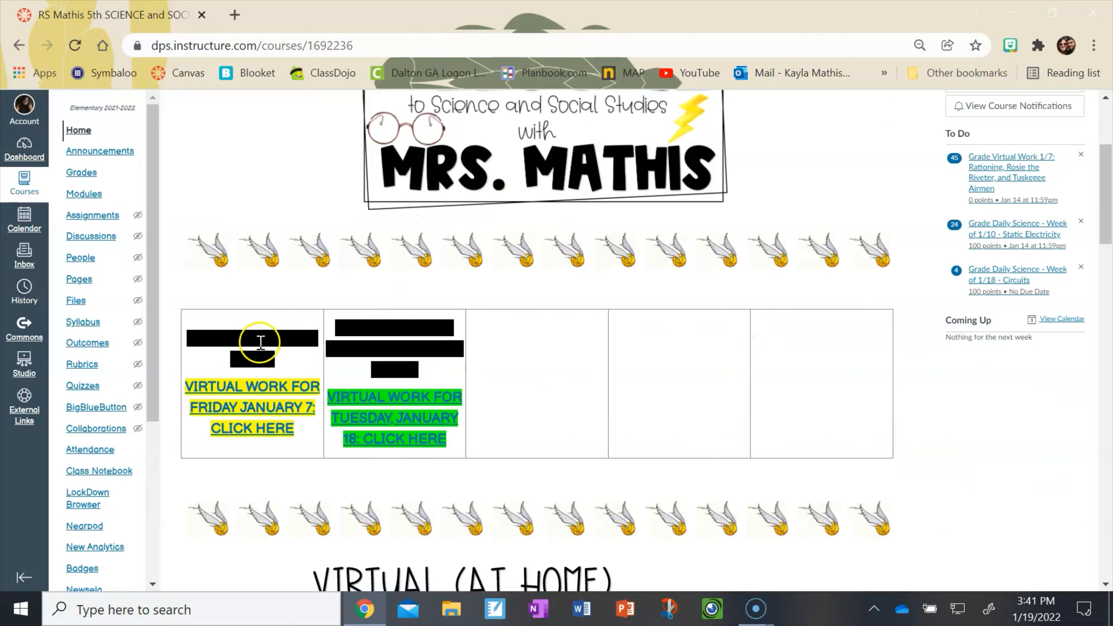
scroll(down, 3)
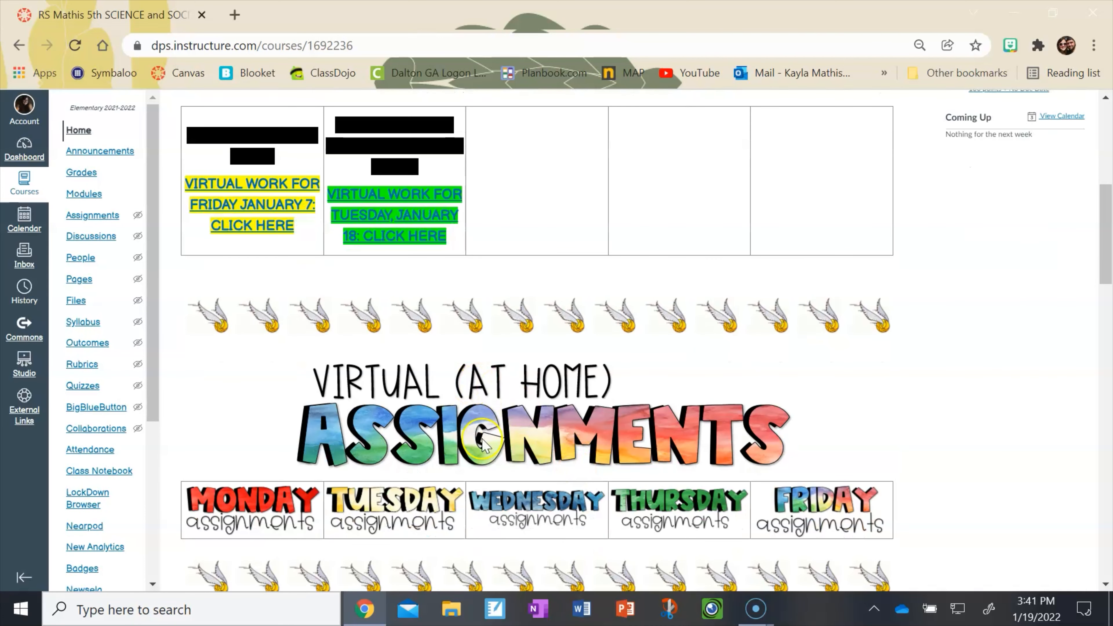
mouse_move(496, 509)
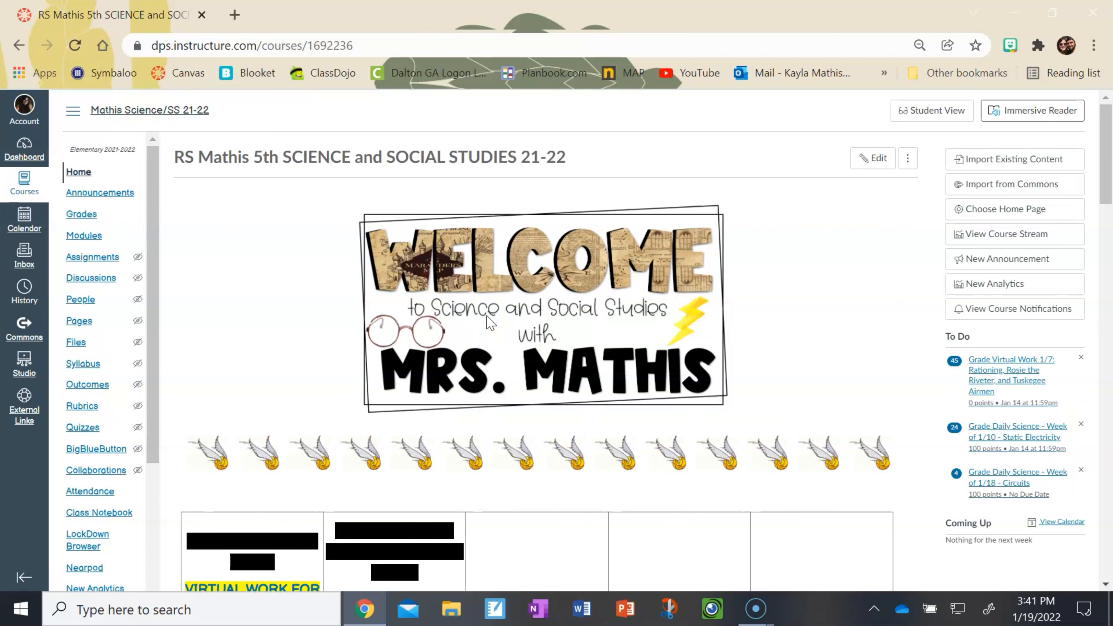
Go to the course Modules page from the course navigation.
click(83, 236)
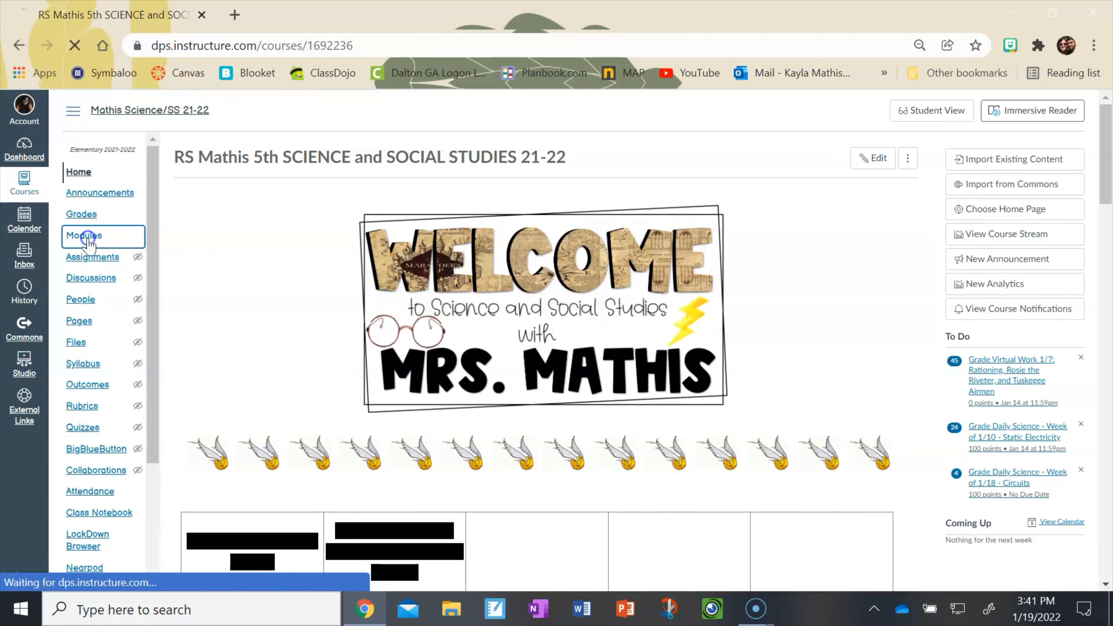
click(83, 235)
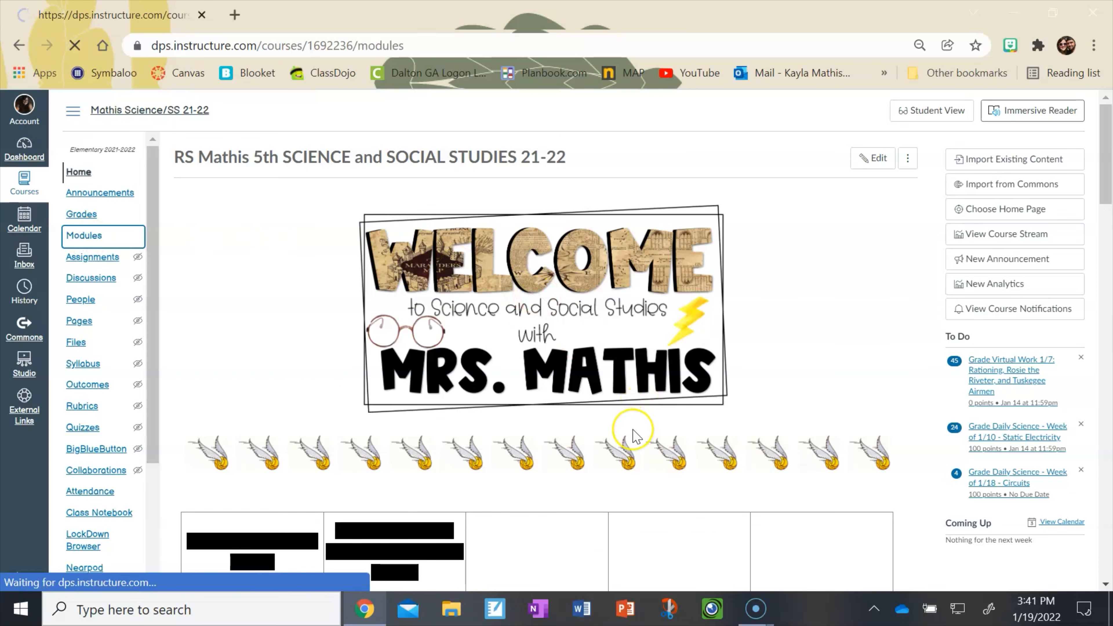
click(84, 235)
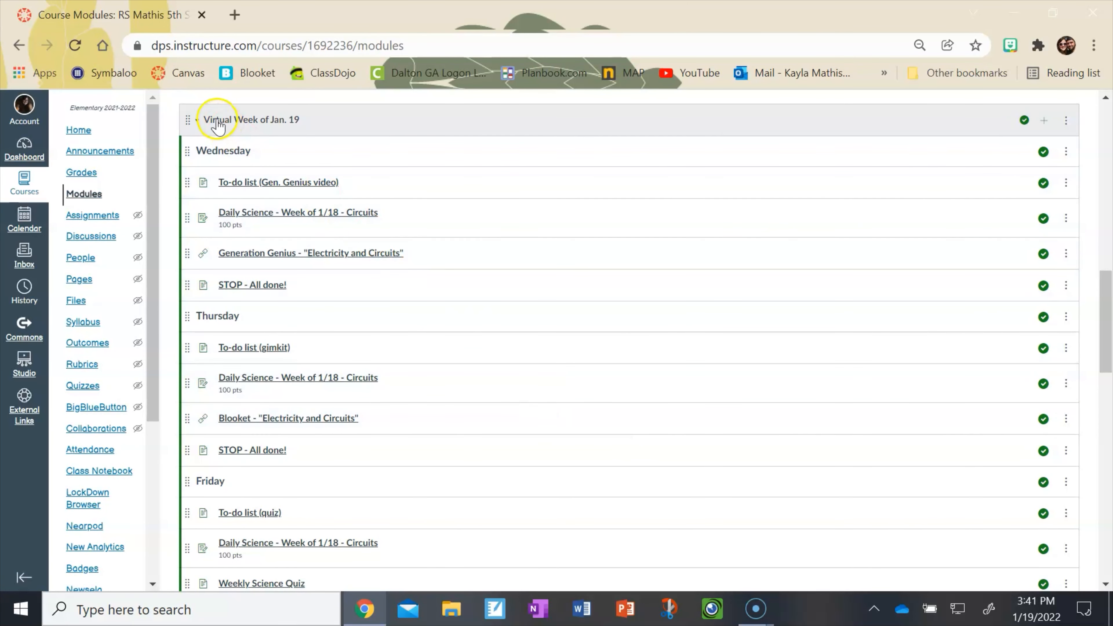
Collapse Virtual Week of Jan. 19 and expand VIRTUAL DAY 1/18/22 to show its circuits lessons.
click(197, 120)
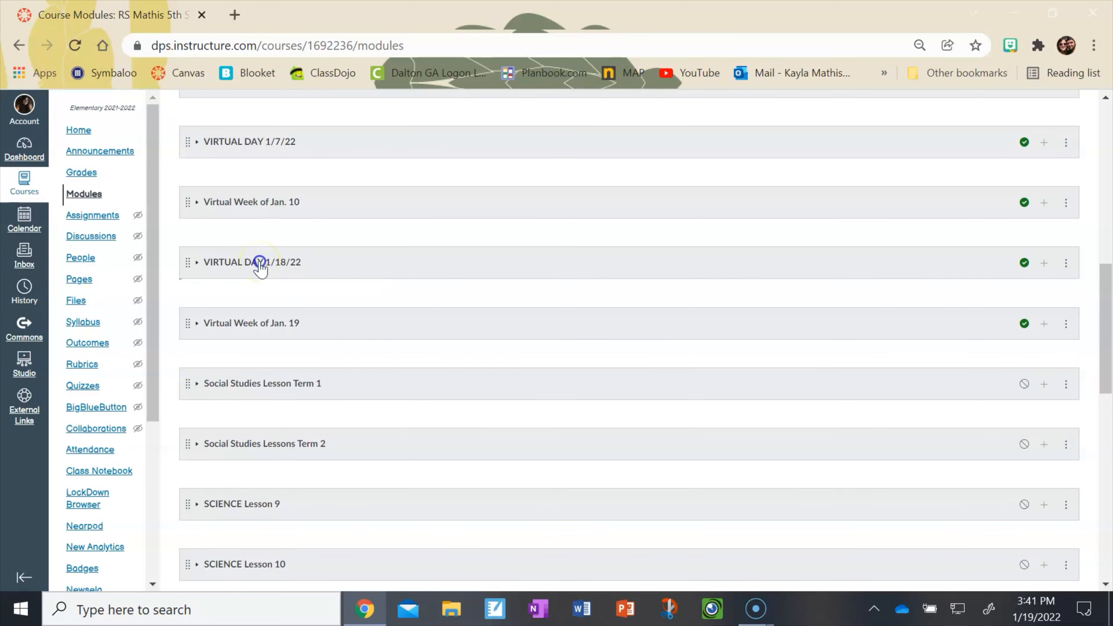
click(196, 262)
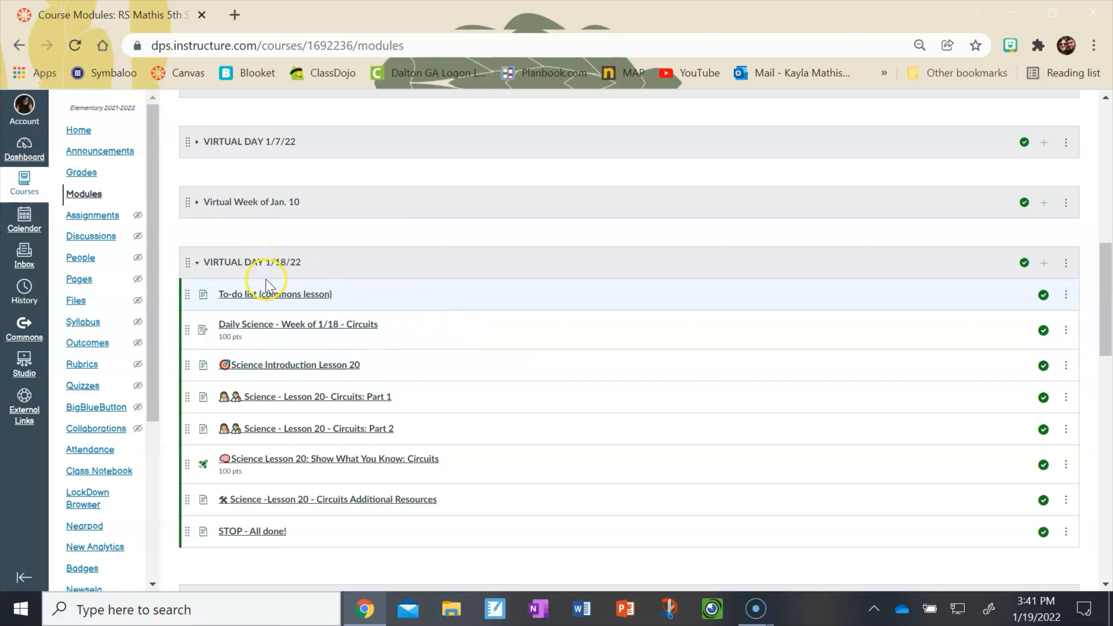
mouse_move(275, 294)
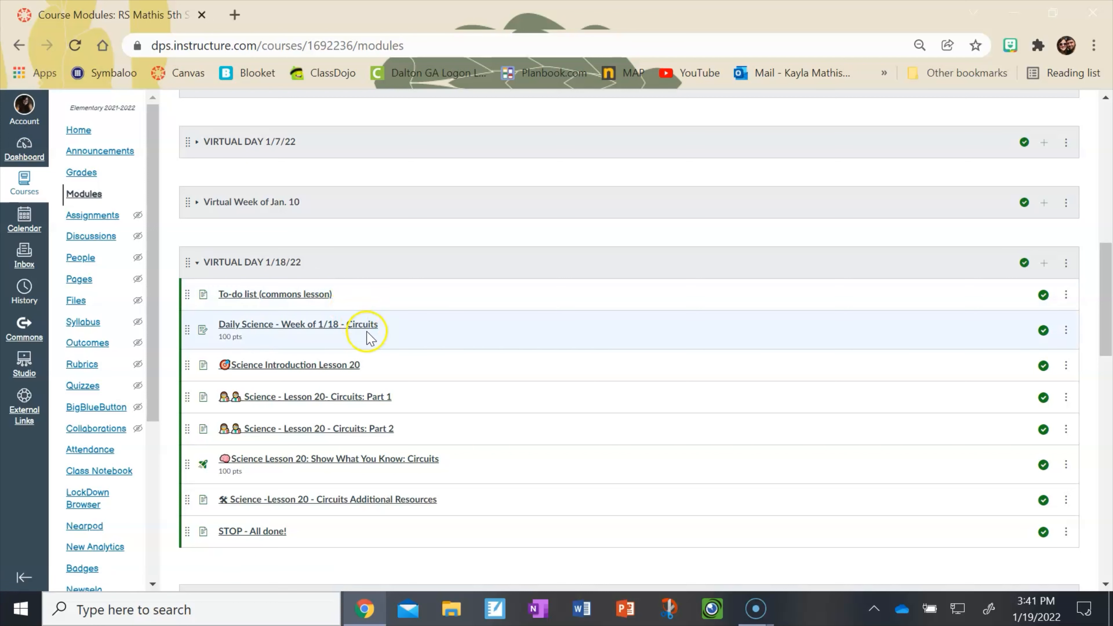
mouse_move(323, 511)
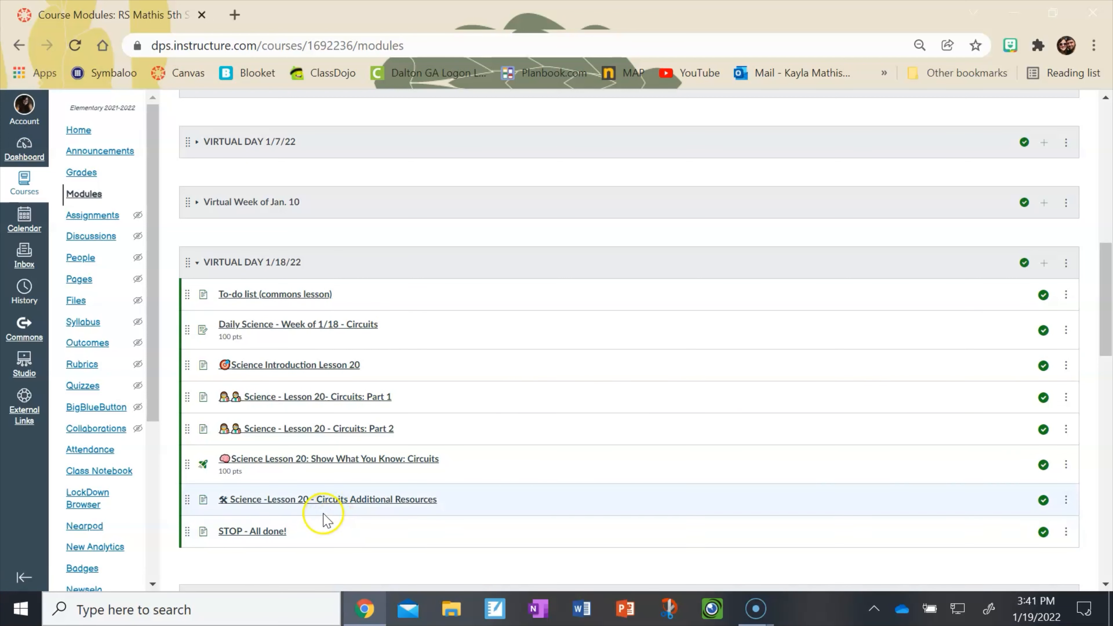
mouse_move(304, 541)
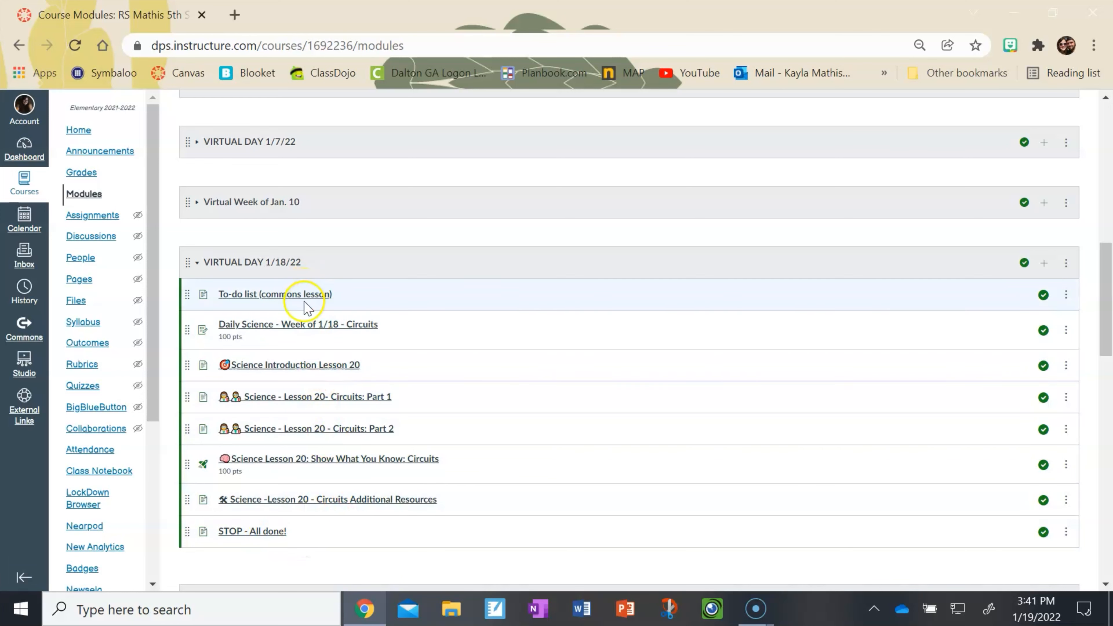
click(274, 294)
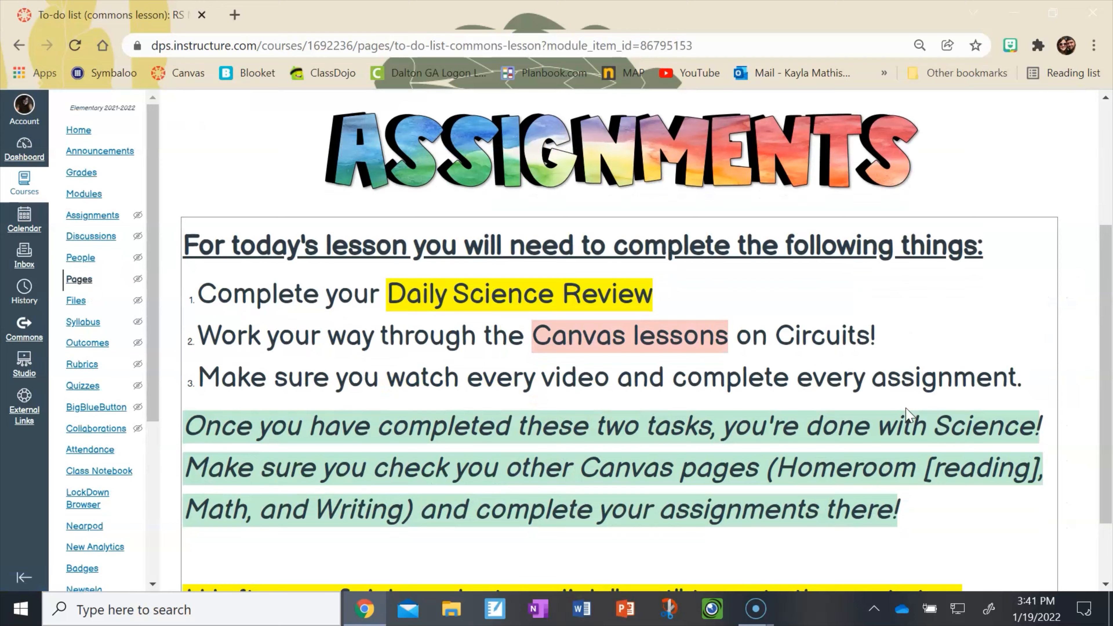
scroll(down, 3)
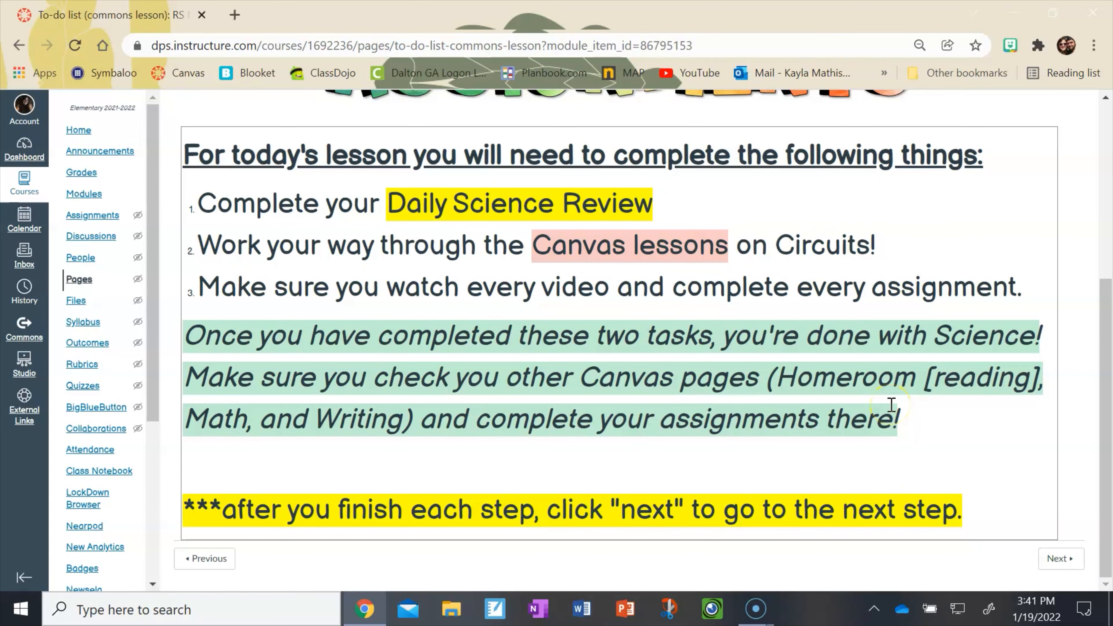
mouse_move(282, 218)
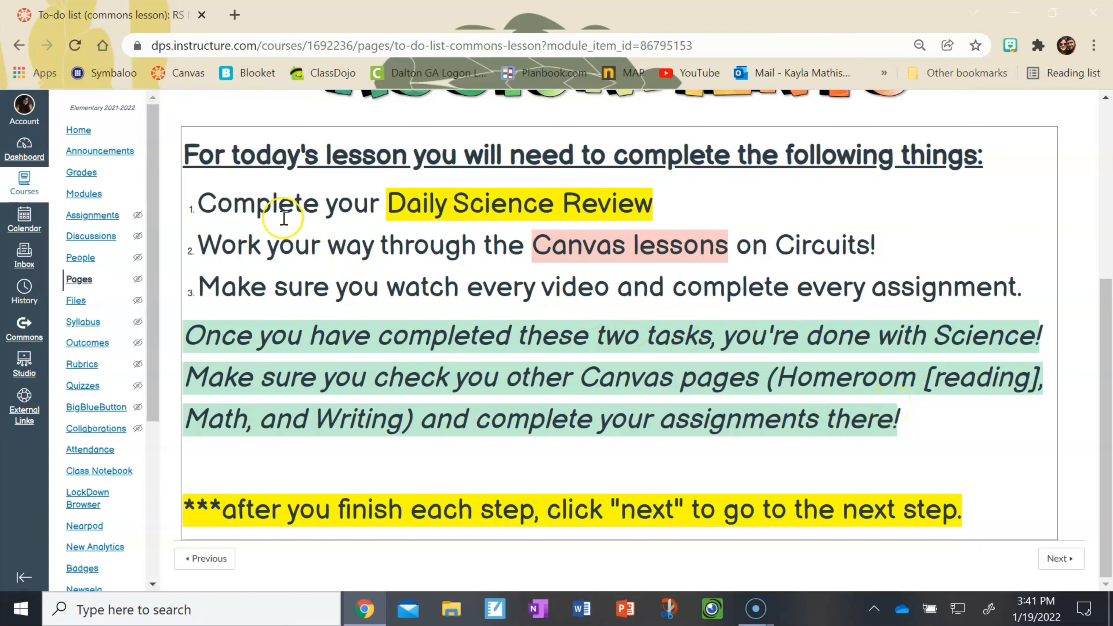
mouse_move(715, 415)
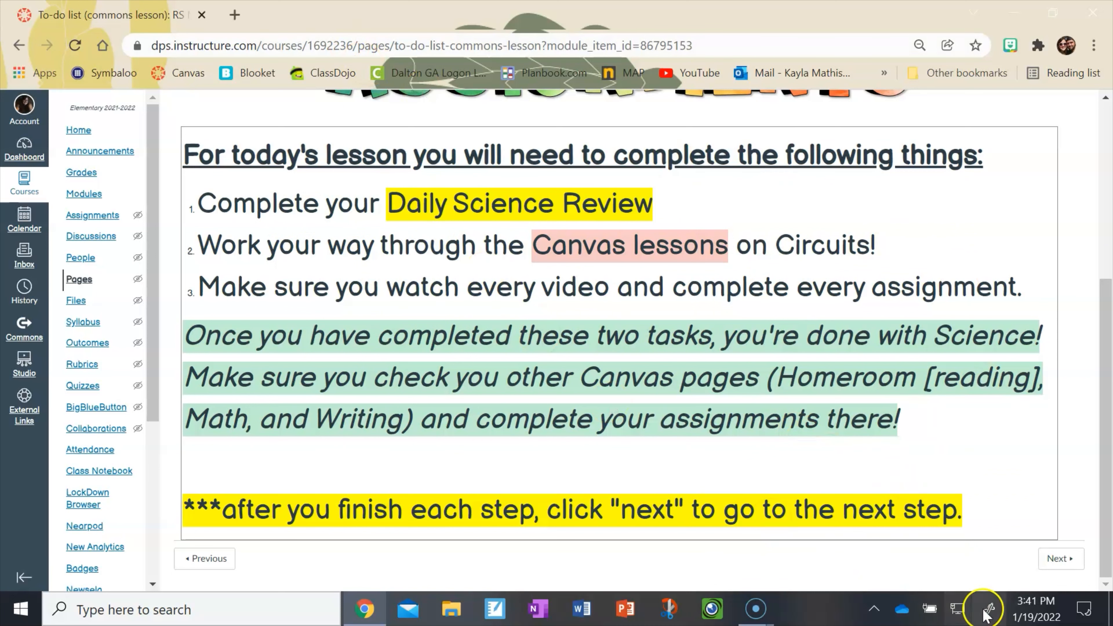
click(1060, 559)
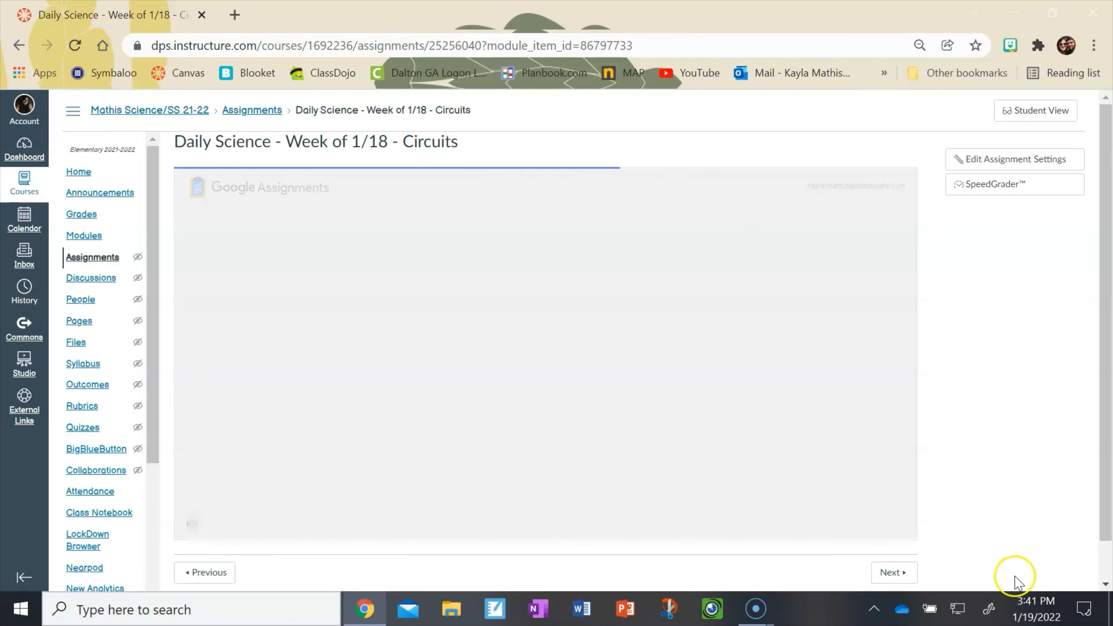
click(893, 572)
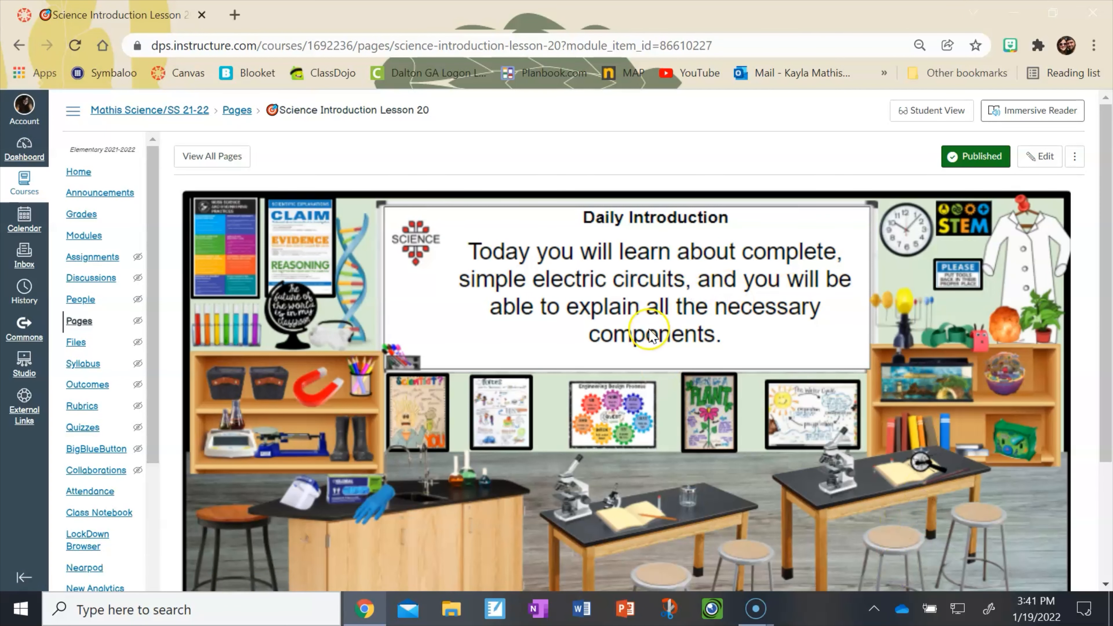
mouse_move(830, 283)
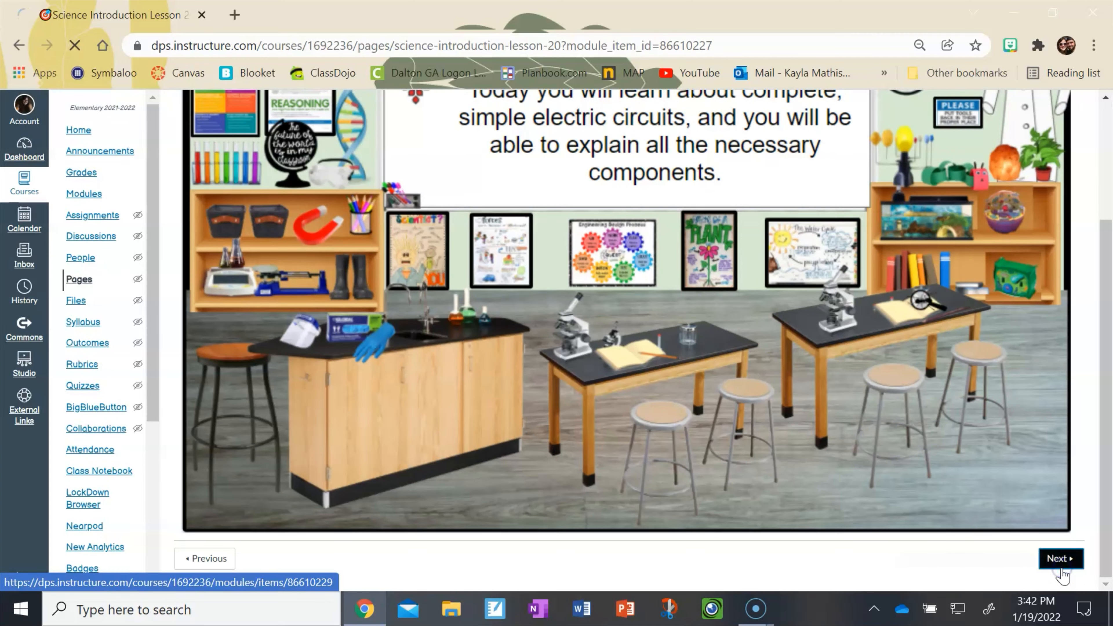
click(1058, 559)
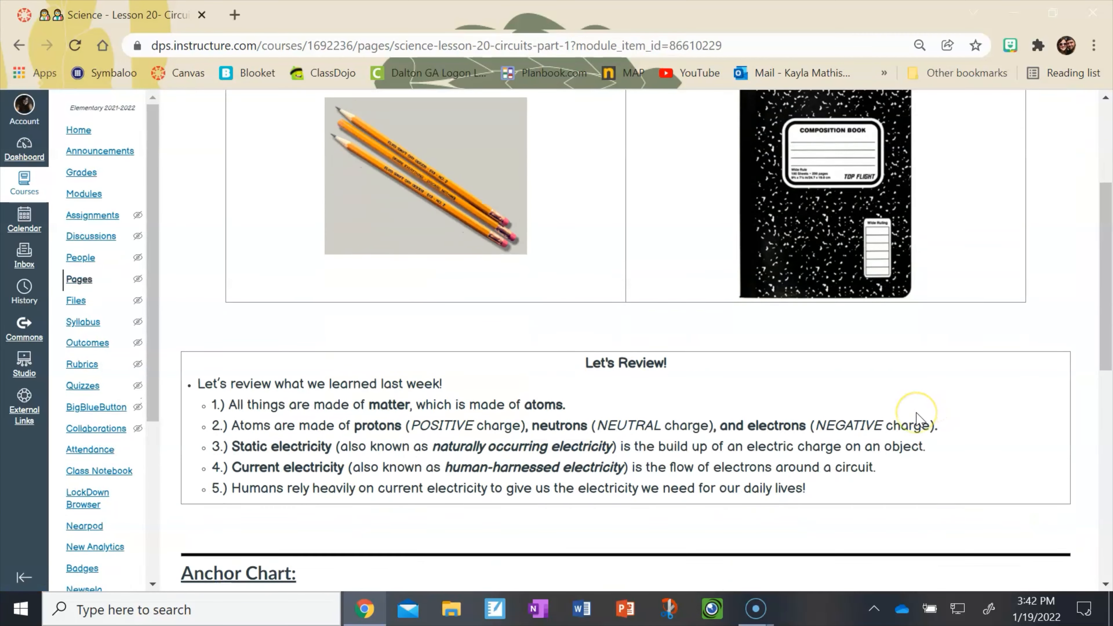
scroll(down, 3)
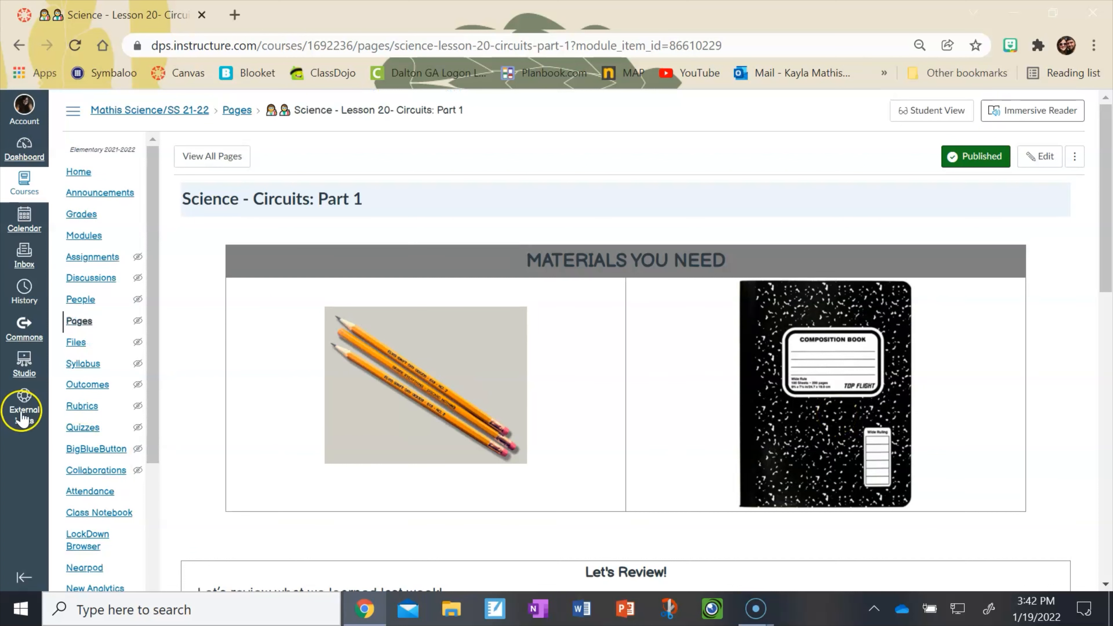
click(84, 234)
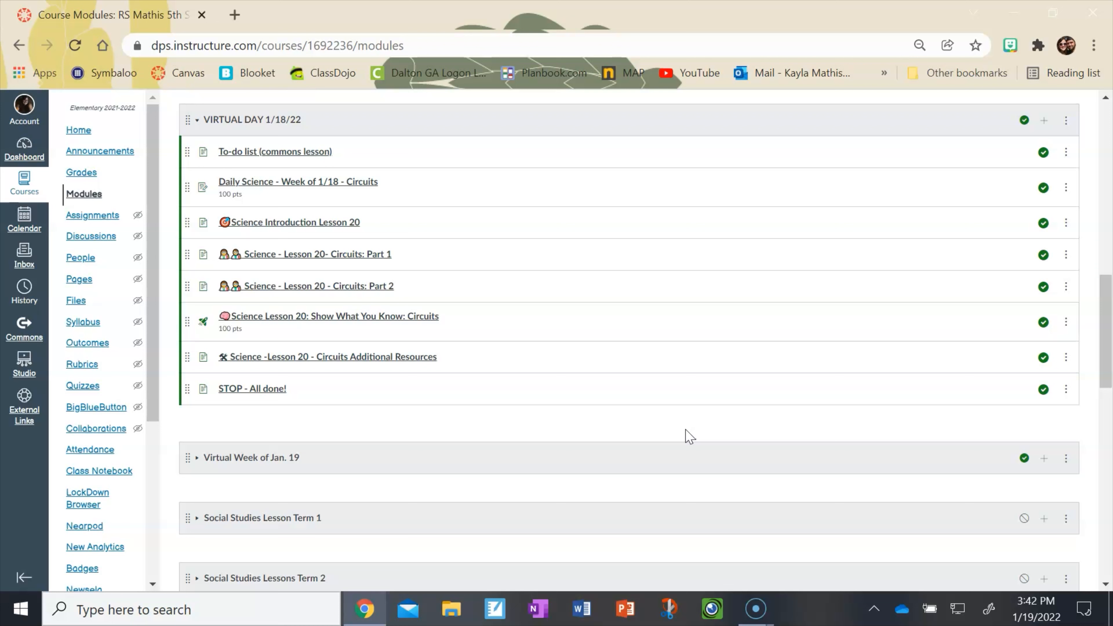
Return to the RS Mathis 5th SCIENCE and SOCIAL STUDIES 21-22 course home page.
click(334, 316)
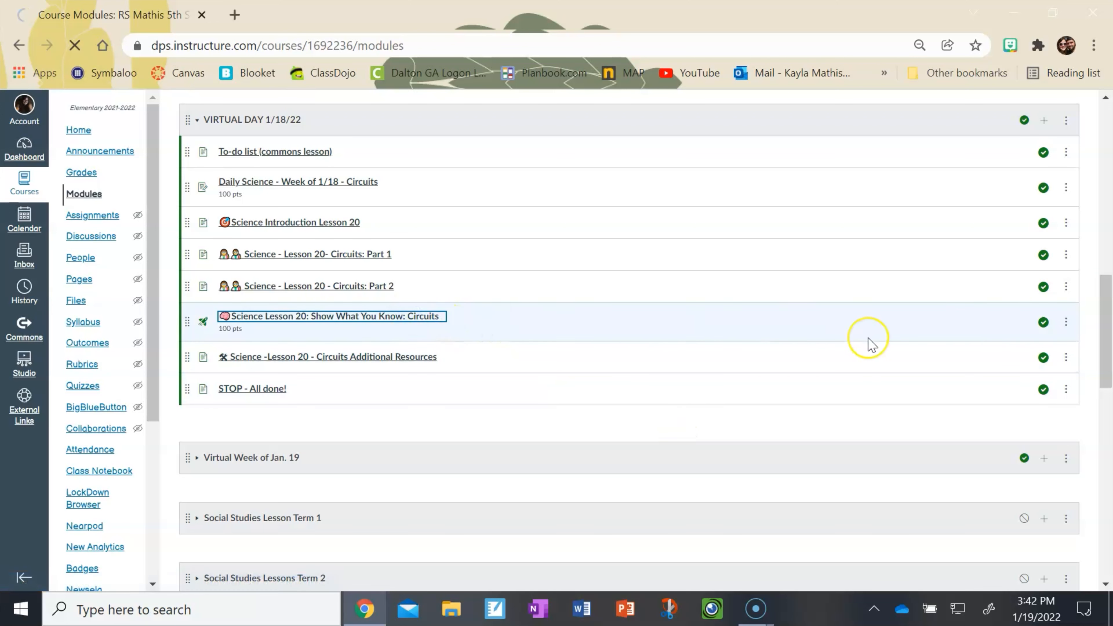
click(332, 316)
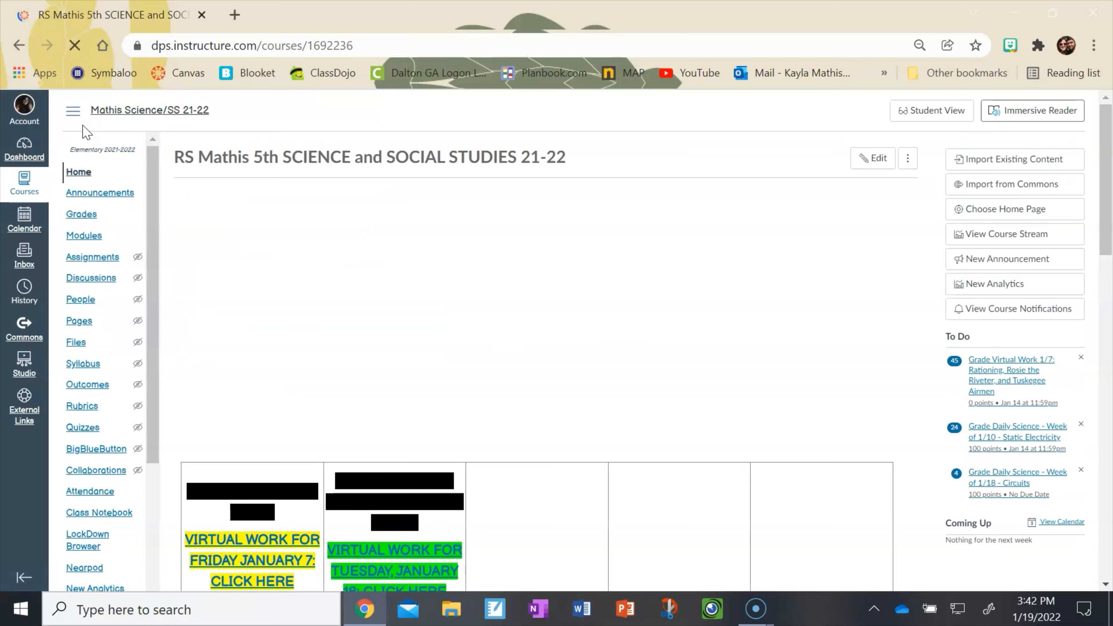
Go to the Wednesday virtual assignments page from the home page image.
scroll(down, 3)
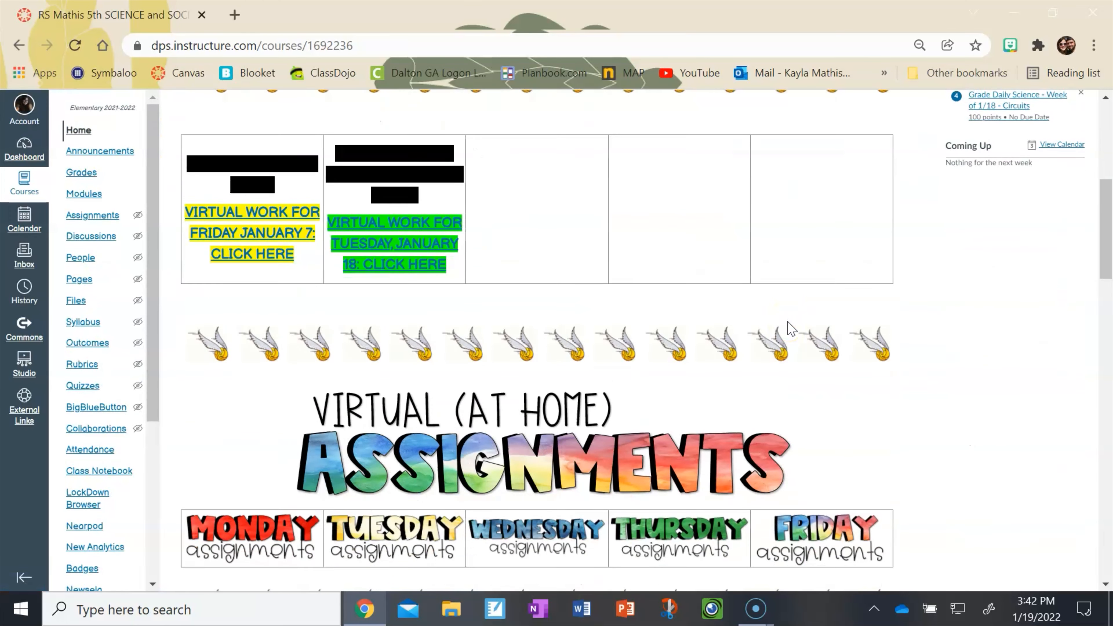
scroll(down, 3)
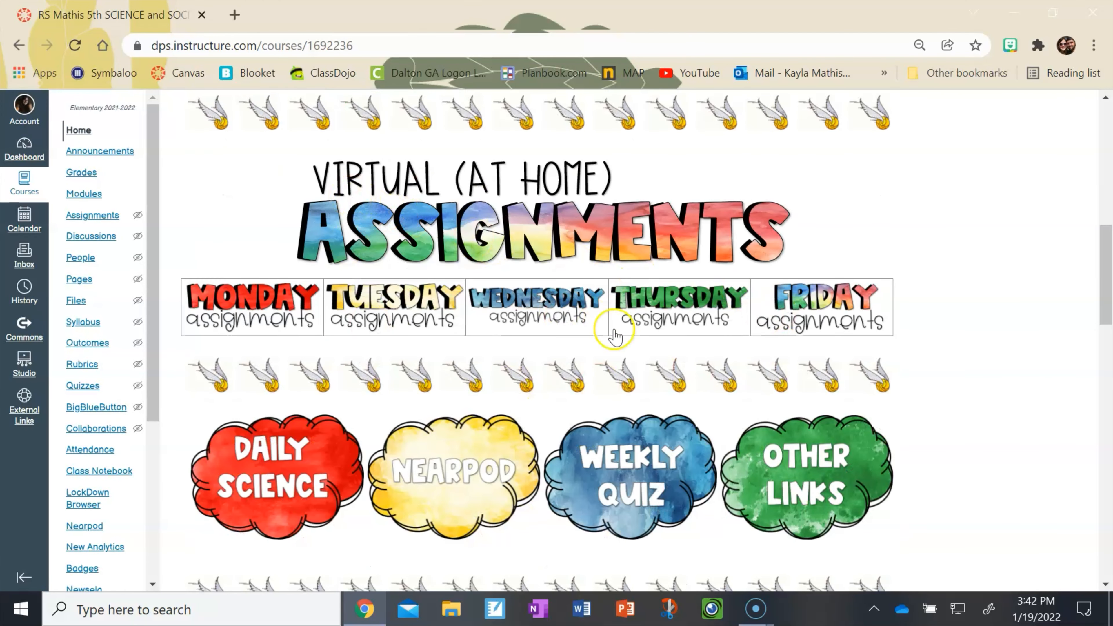
mouse_move(513, 310)
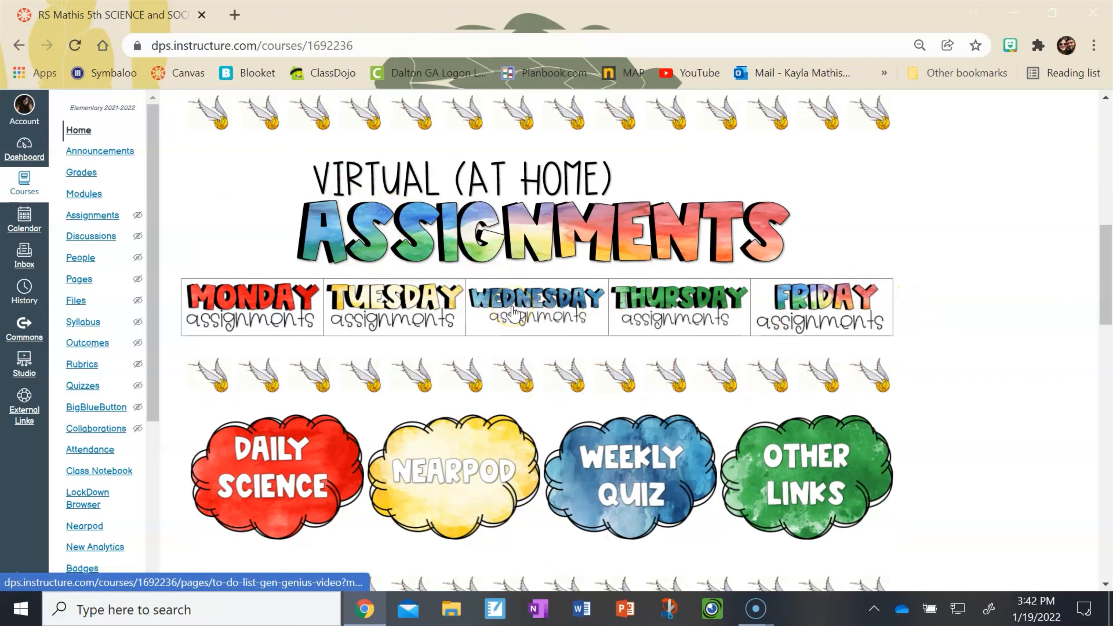
click(527, 316)
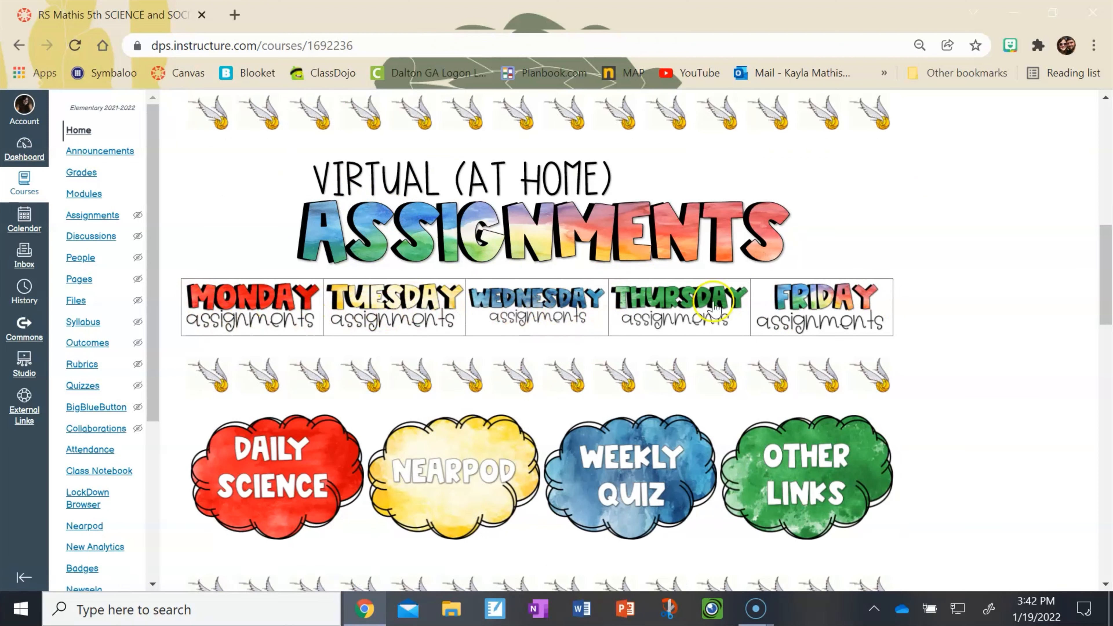
click(679, 307)
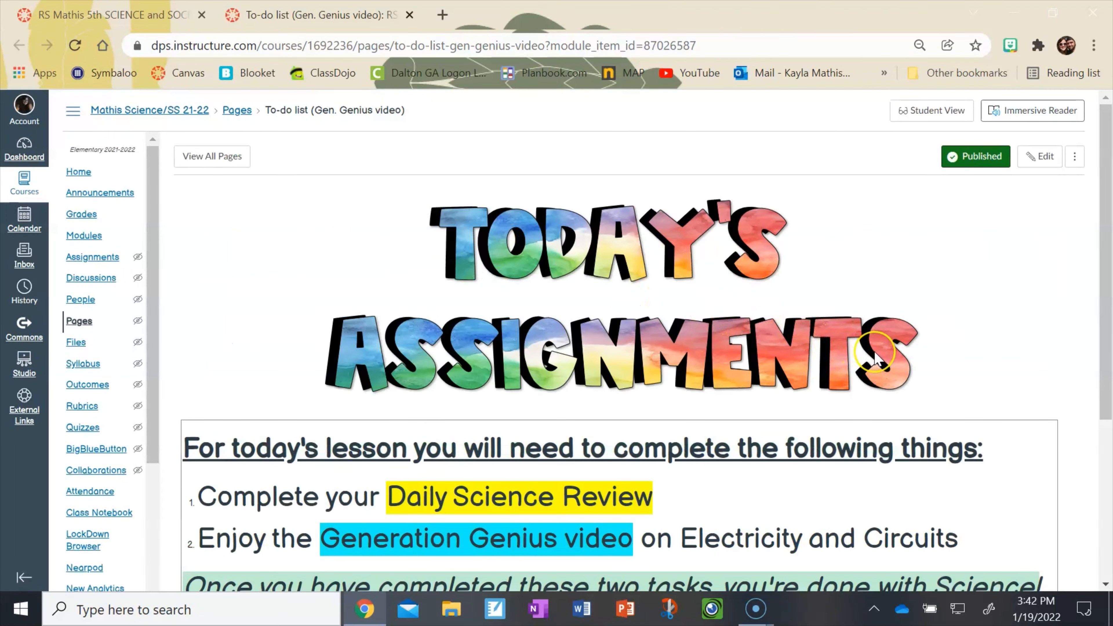
Step through the Generation Genius video item to the STOP - All done! page.
scroll(down, 3)
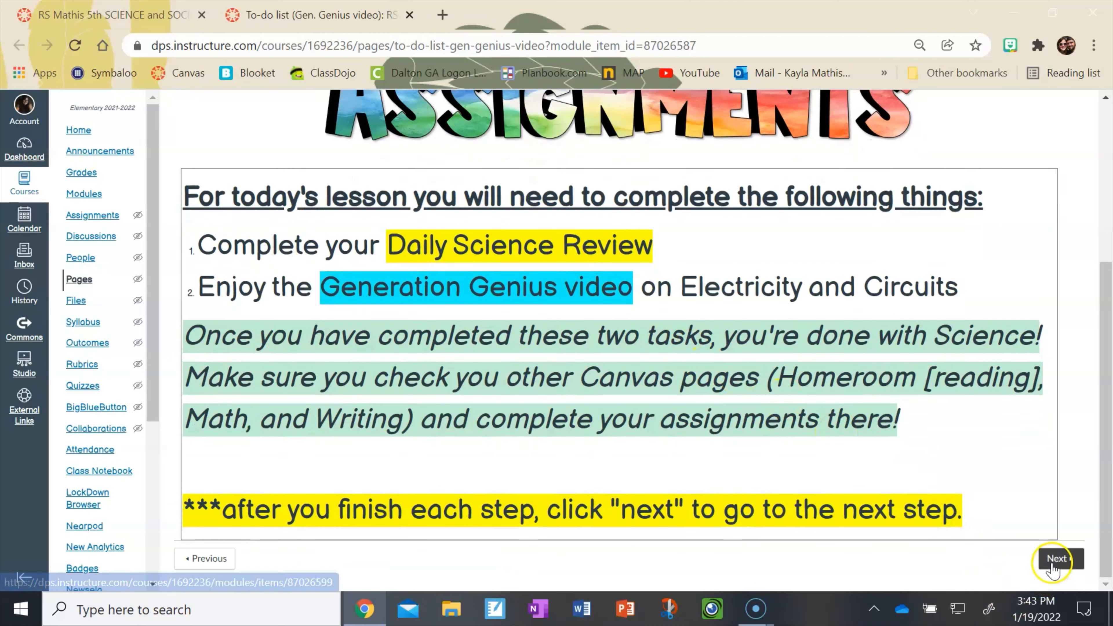
click(1057, 559)
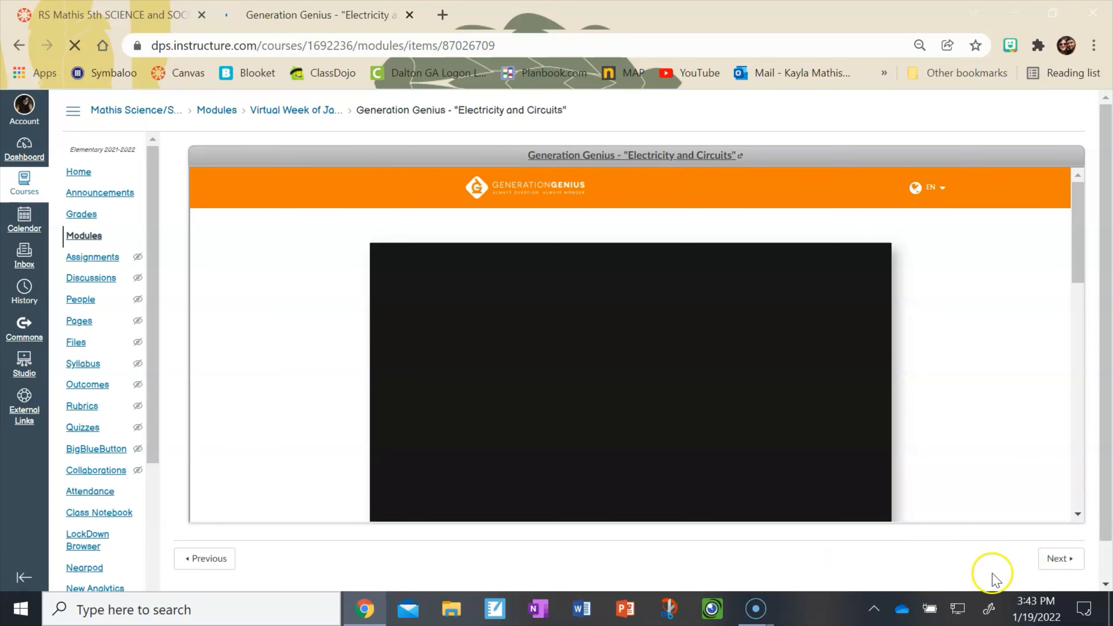
click(1060, 558)
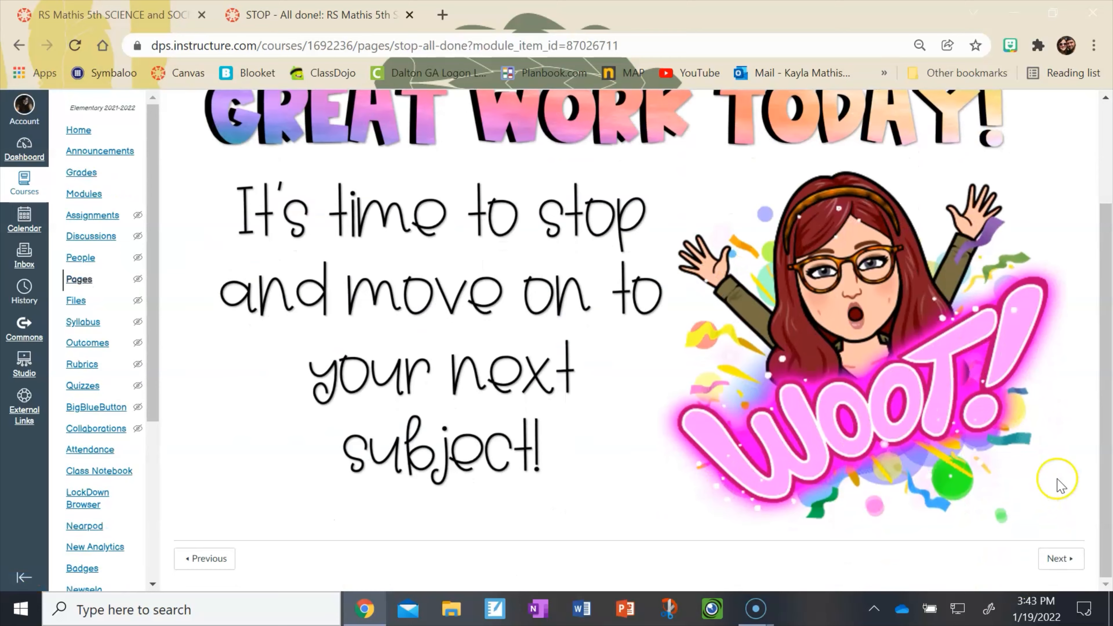
scroll(up, 3)
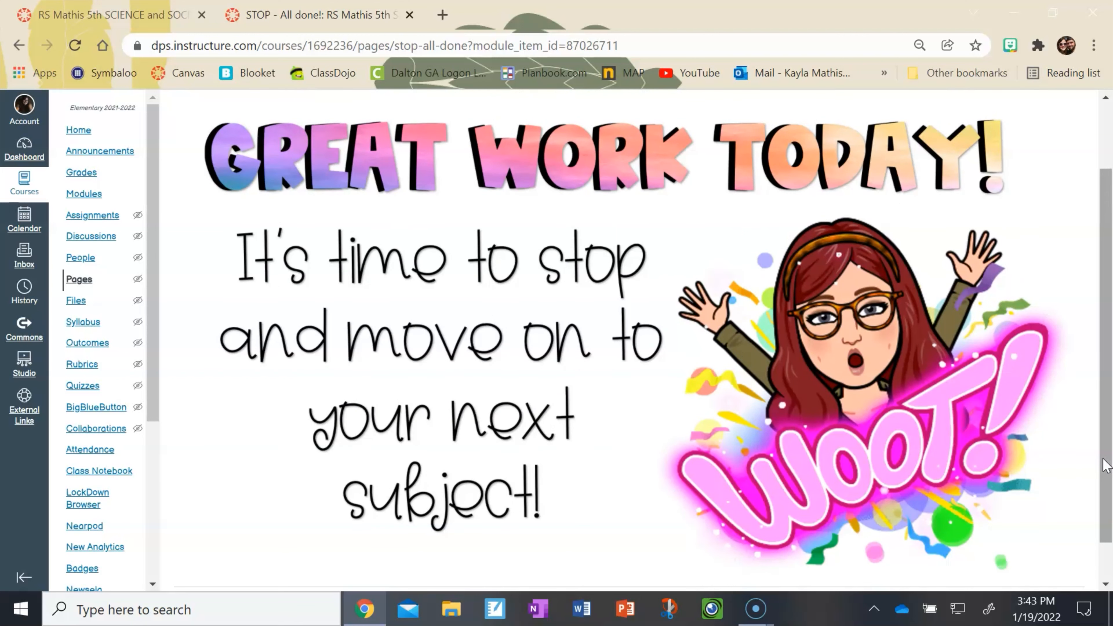
mouse_move(78, 130)
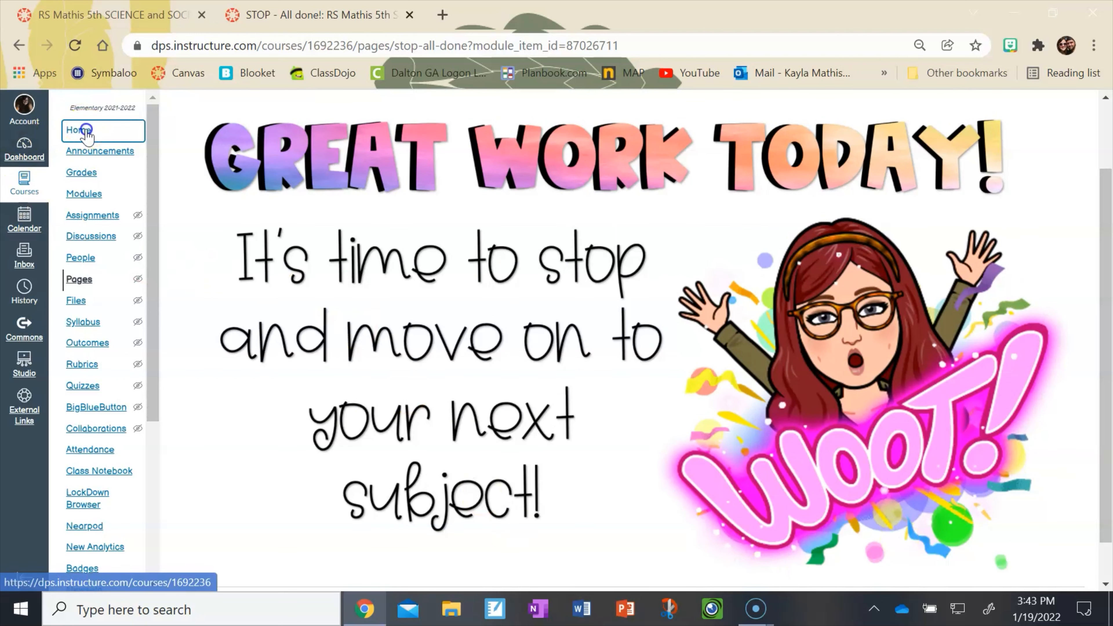
Return to the course home page and scroll to the Daily Science, Nearpod, Weekly Quiz and word wall links.
click(78, 131)
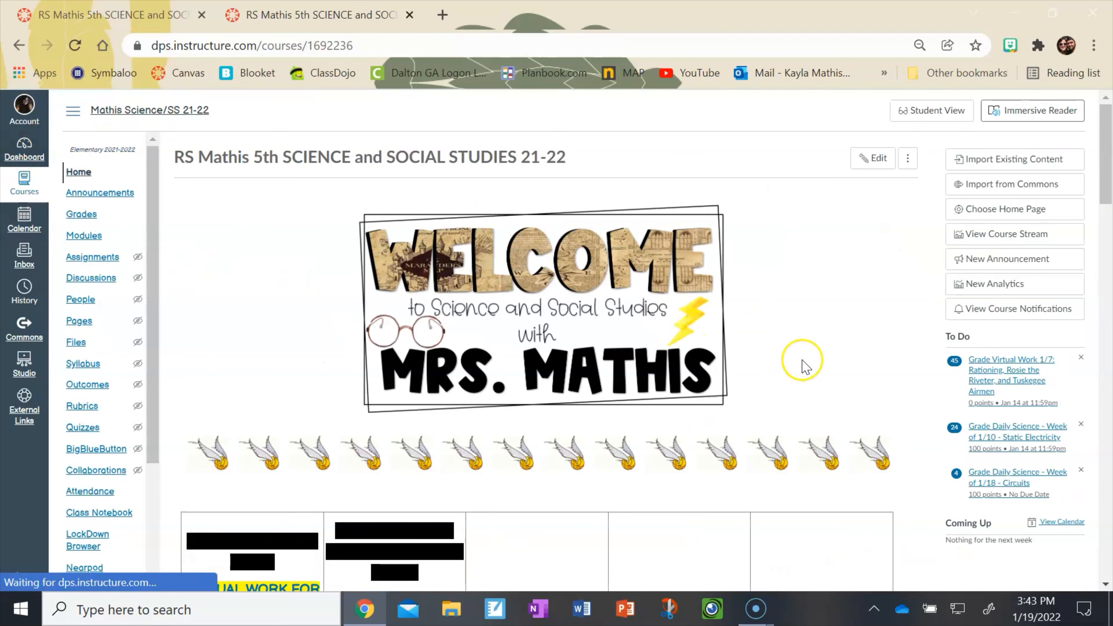
scroll(down, 3)
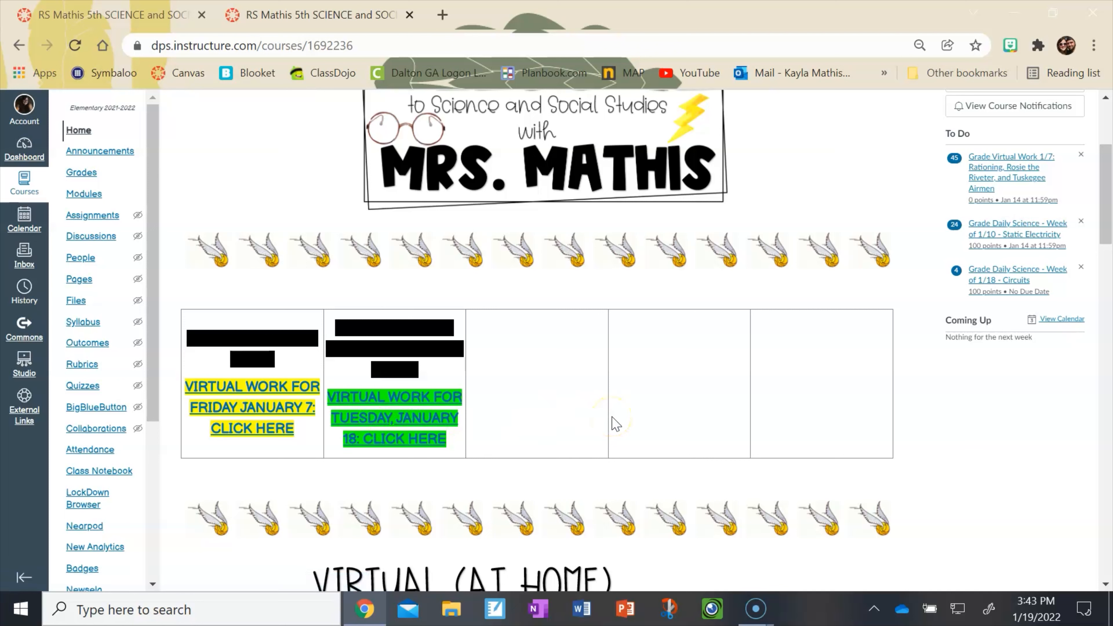
mouse_move(251, 427)
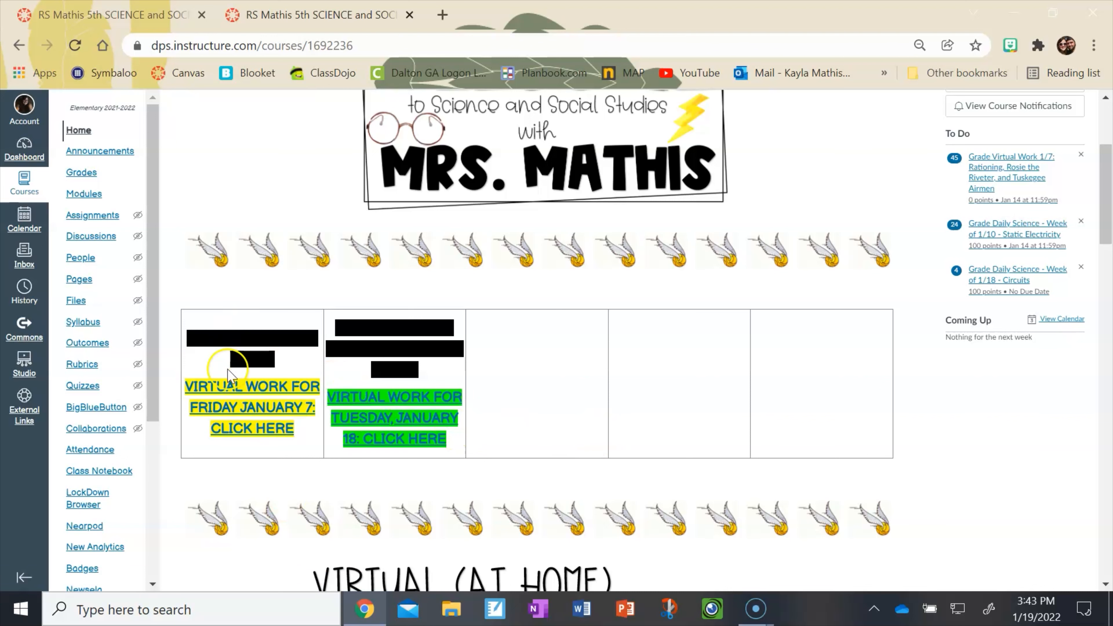
scroll(down, 3)
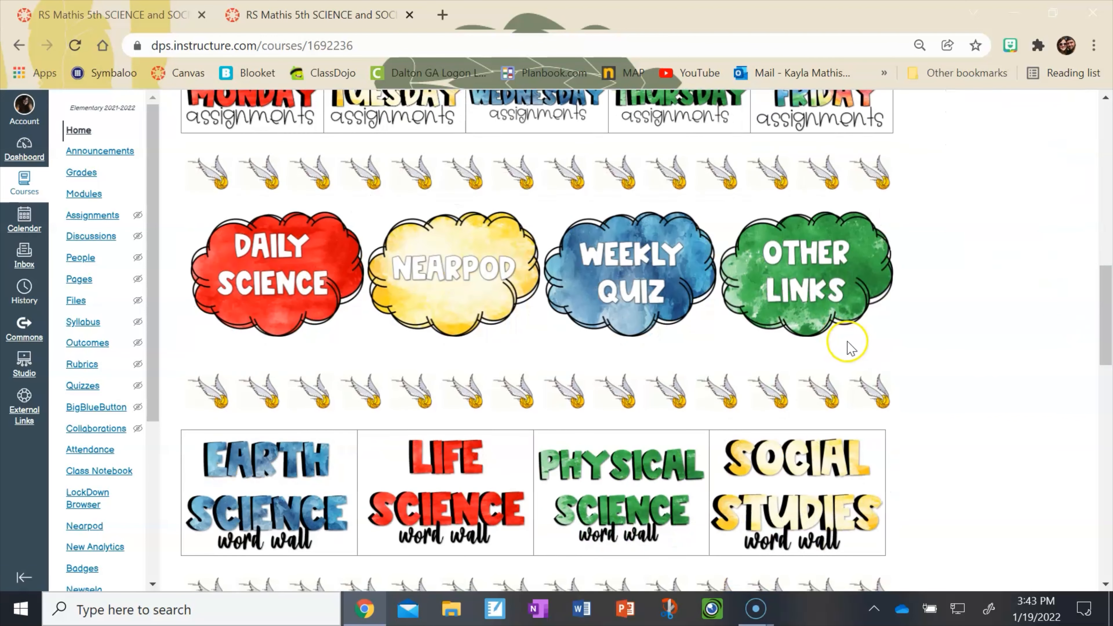
mouse_move(956, 334)
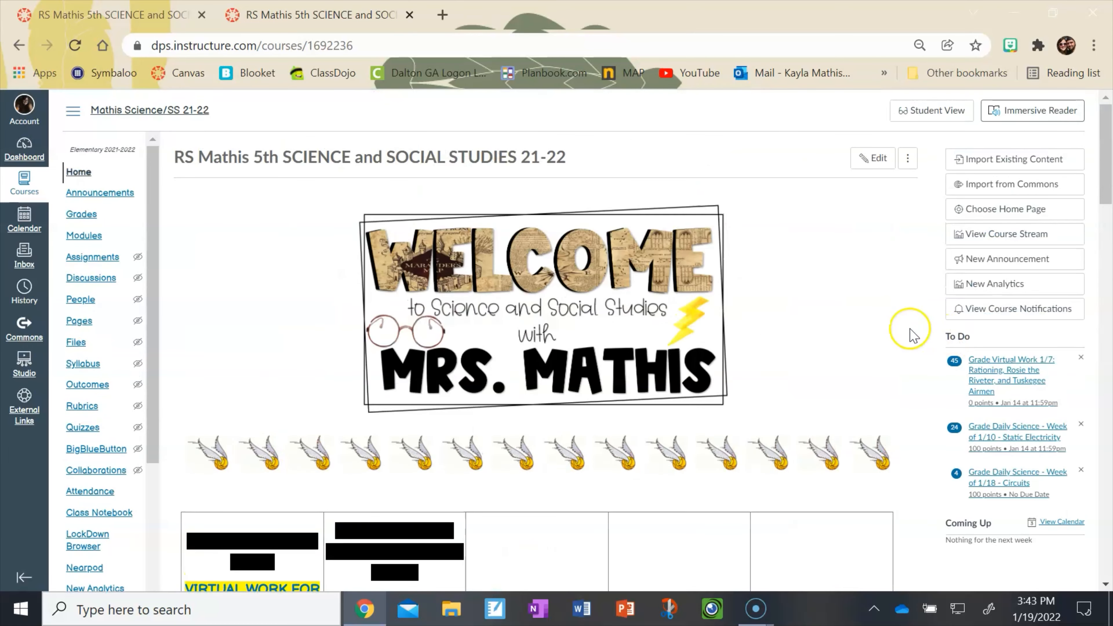
scroll(down, 3)
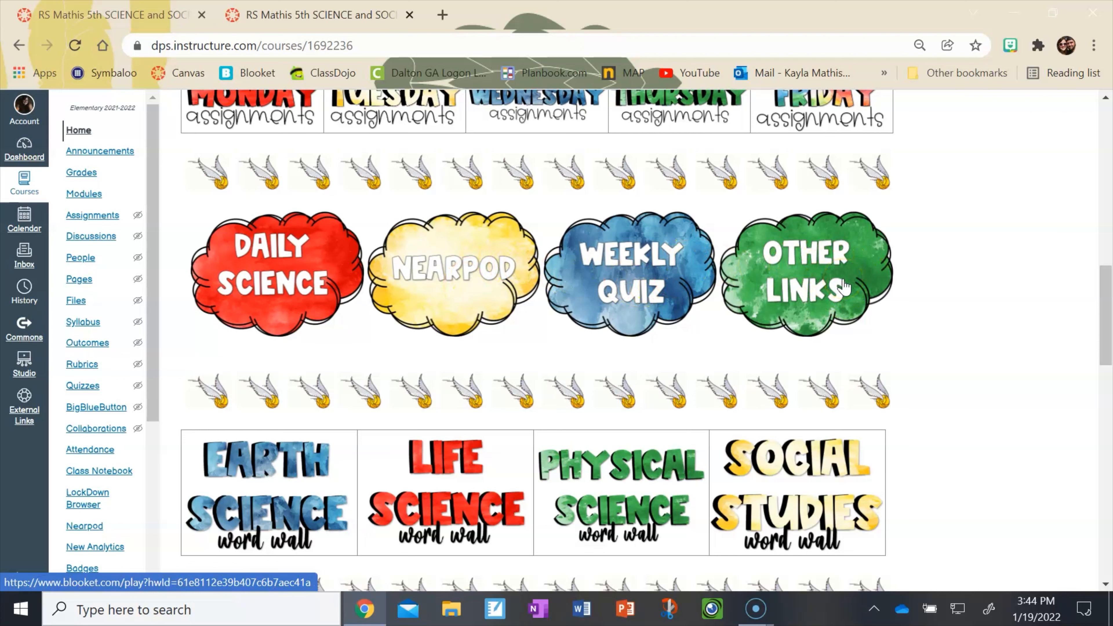
scroll(down, 3)
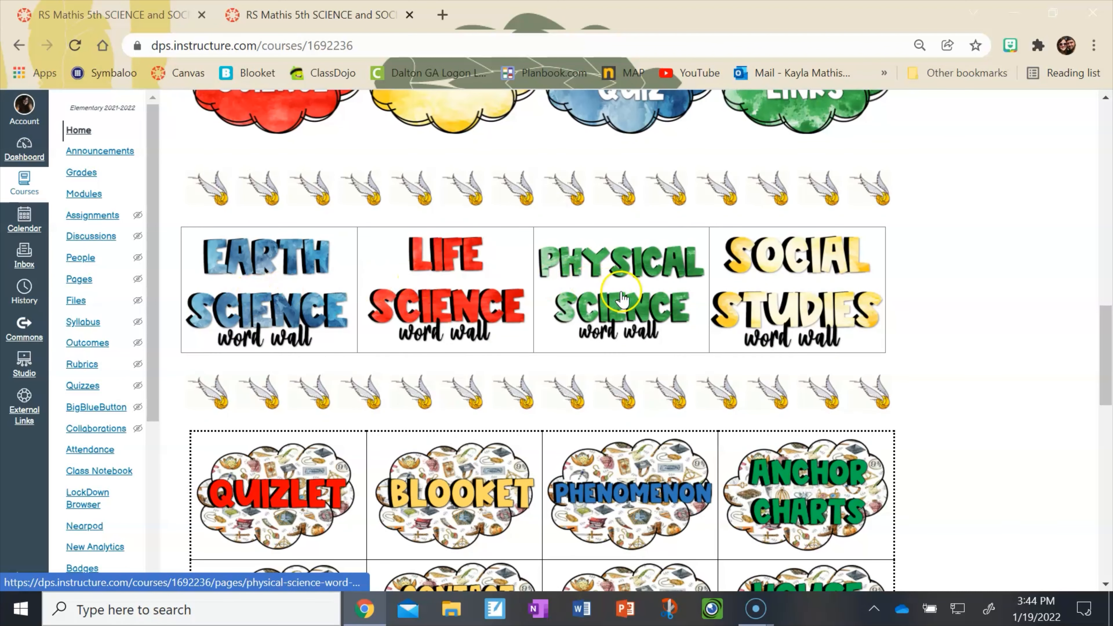
mouse_move(772, 267)
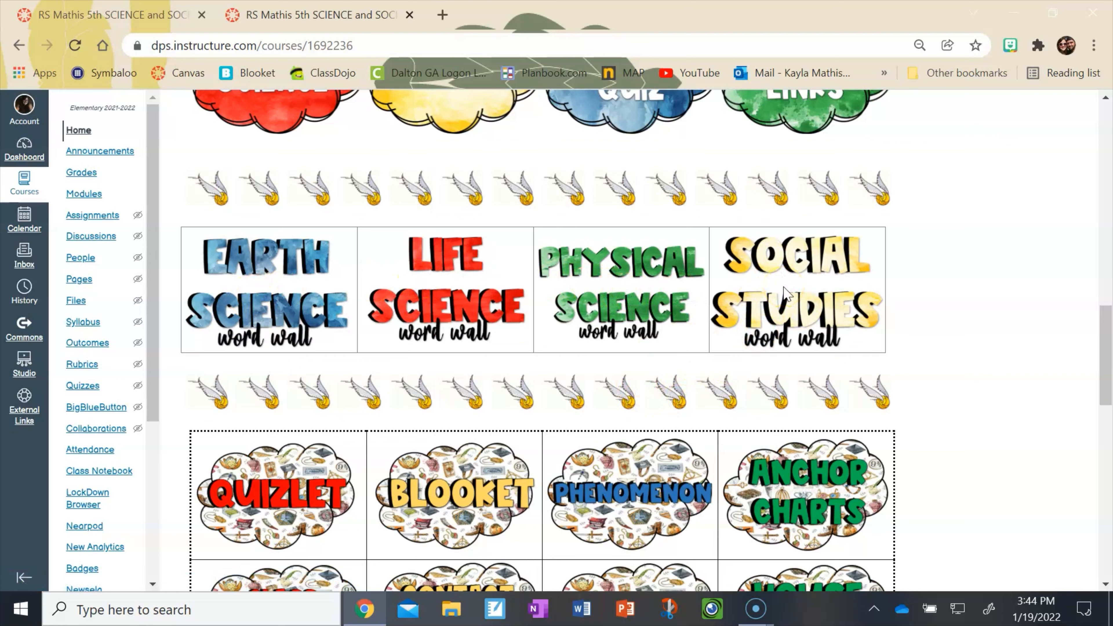
scroll(down, 3)
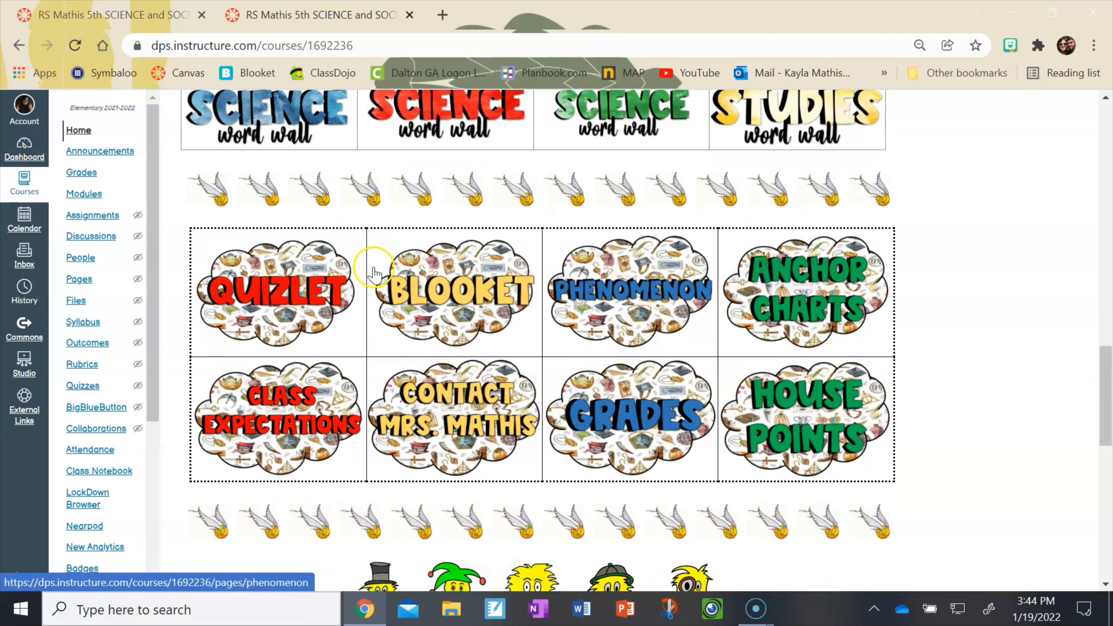
mouse_move(330, 440)
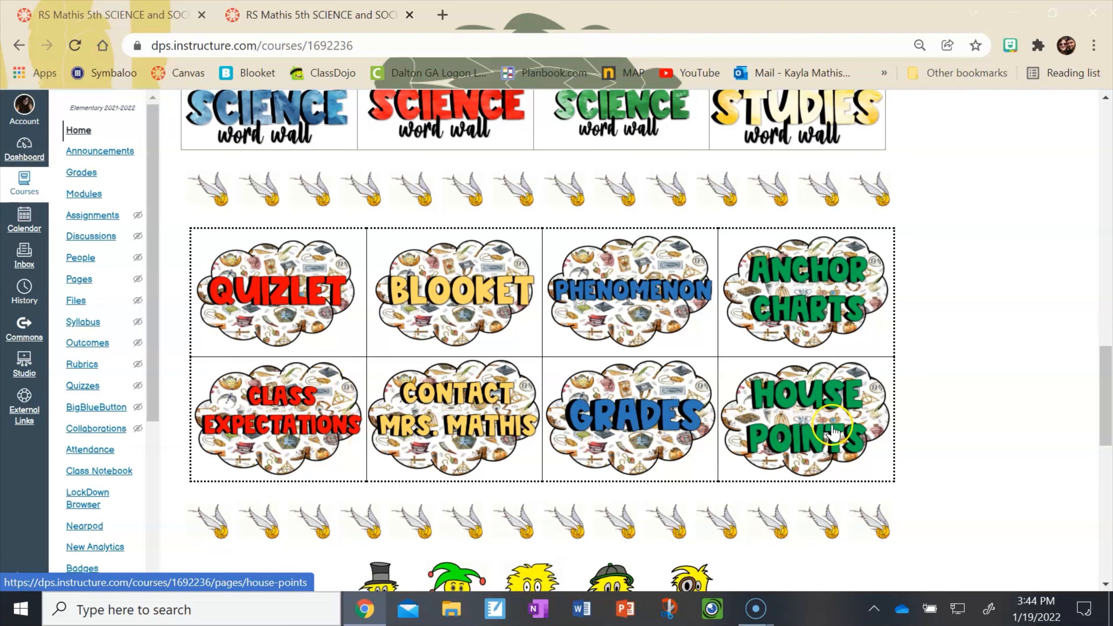
mouse_move(383, 386)
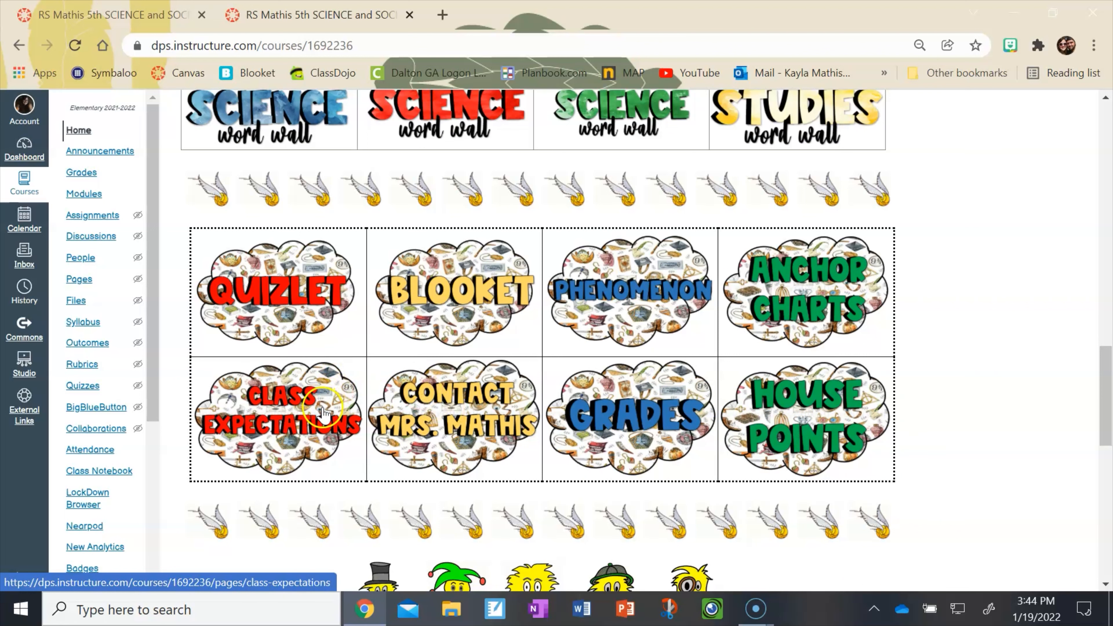
scroll(down, 3)
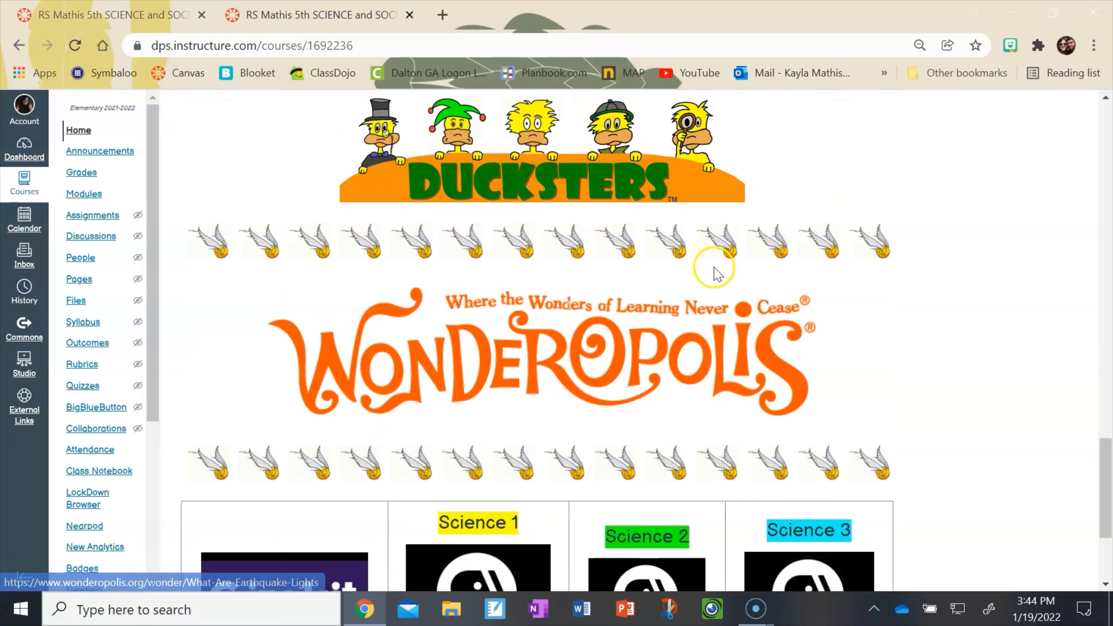
scroll(down, 3)
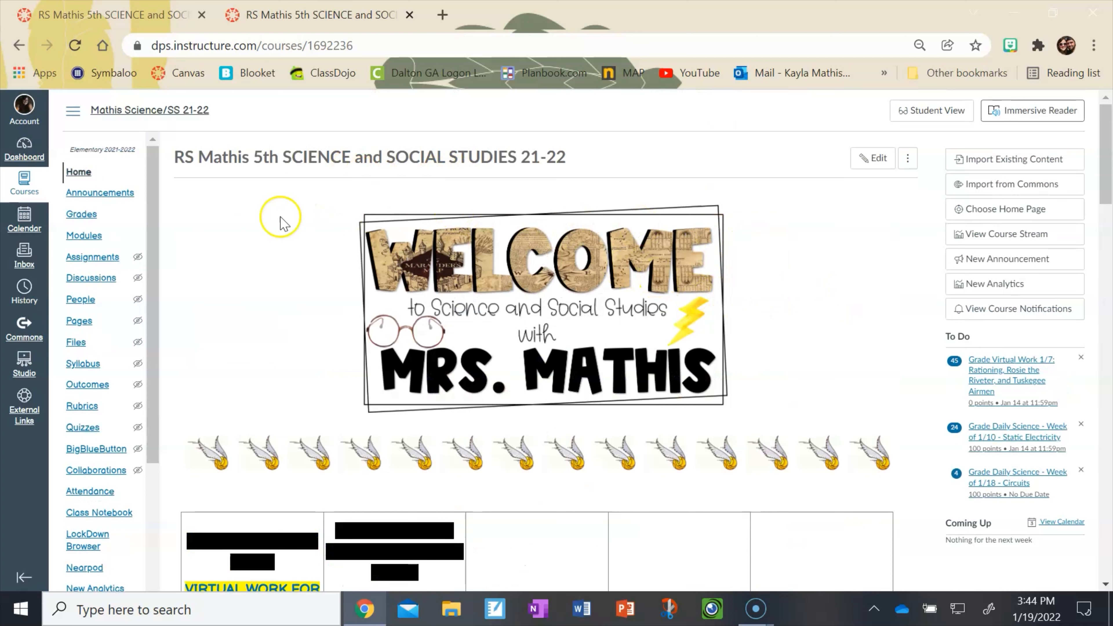
mouse_move(21, 610)
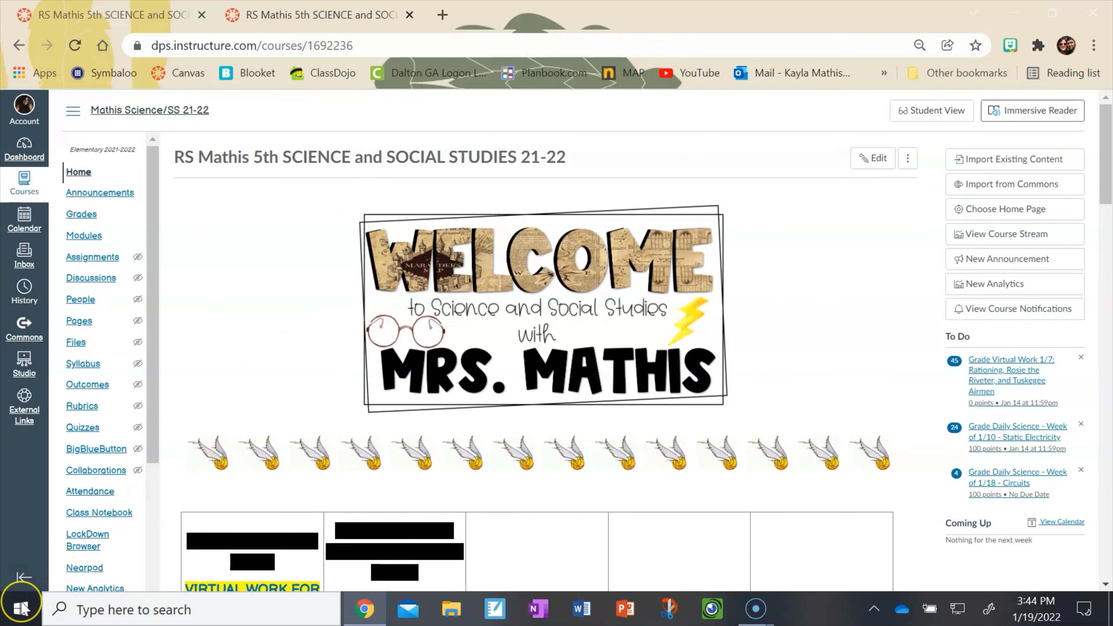